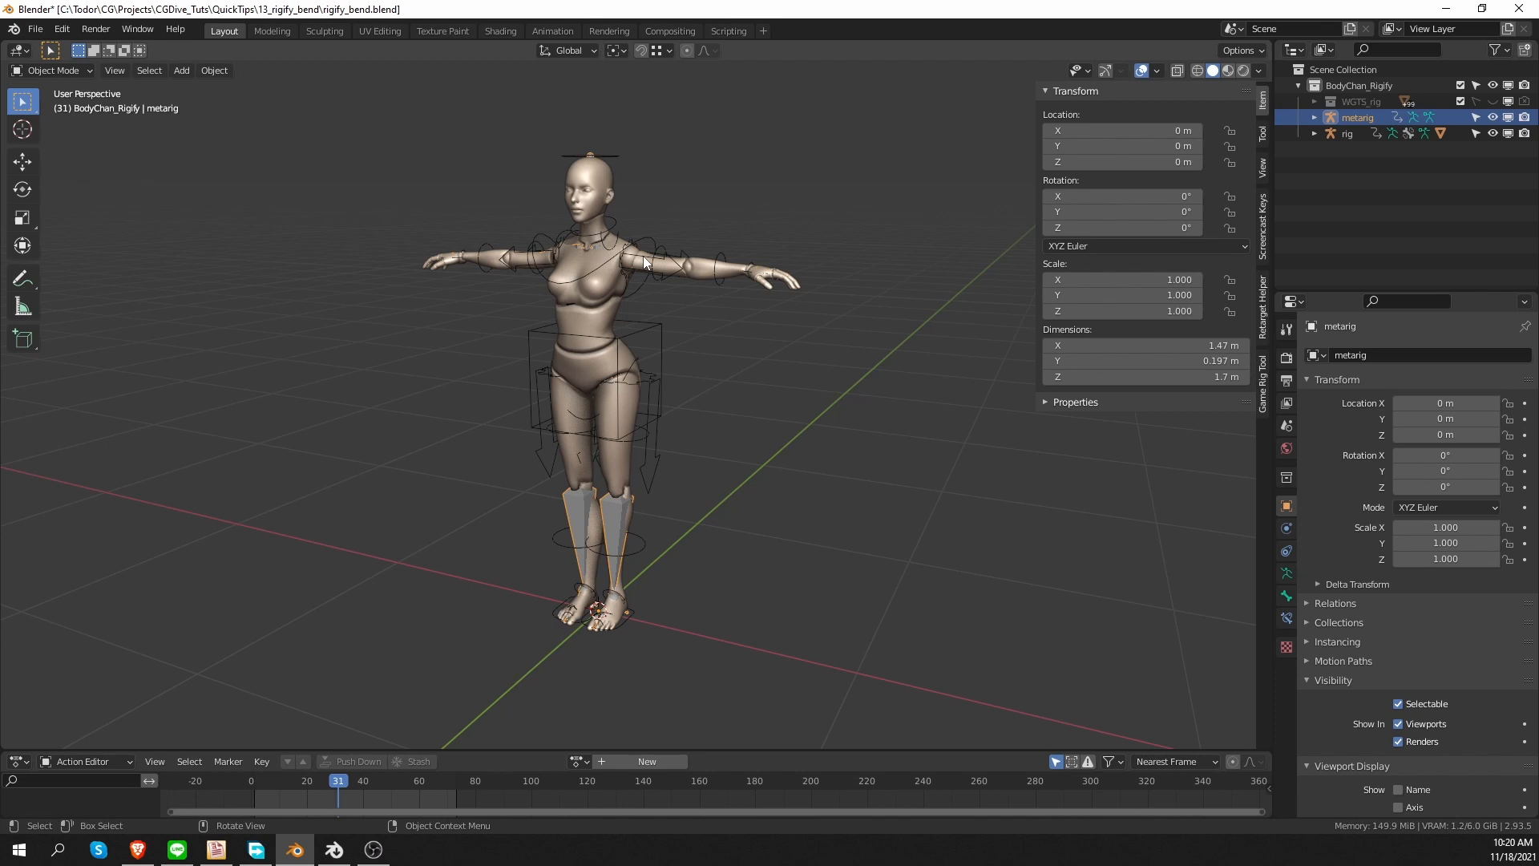
{"action": "mouse_move", "coordinate": [661, 403]}
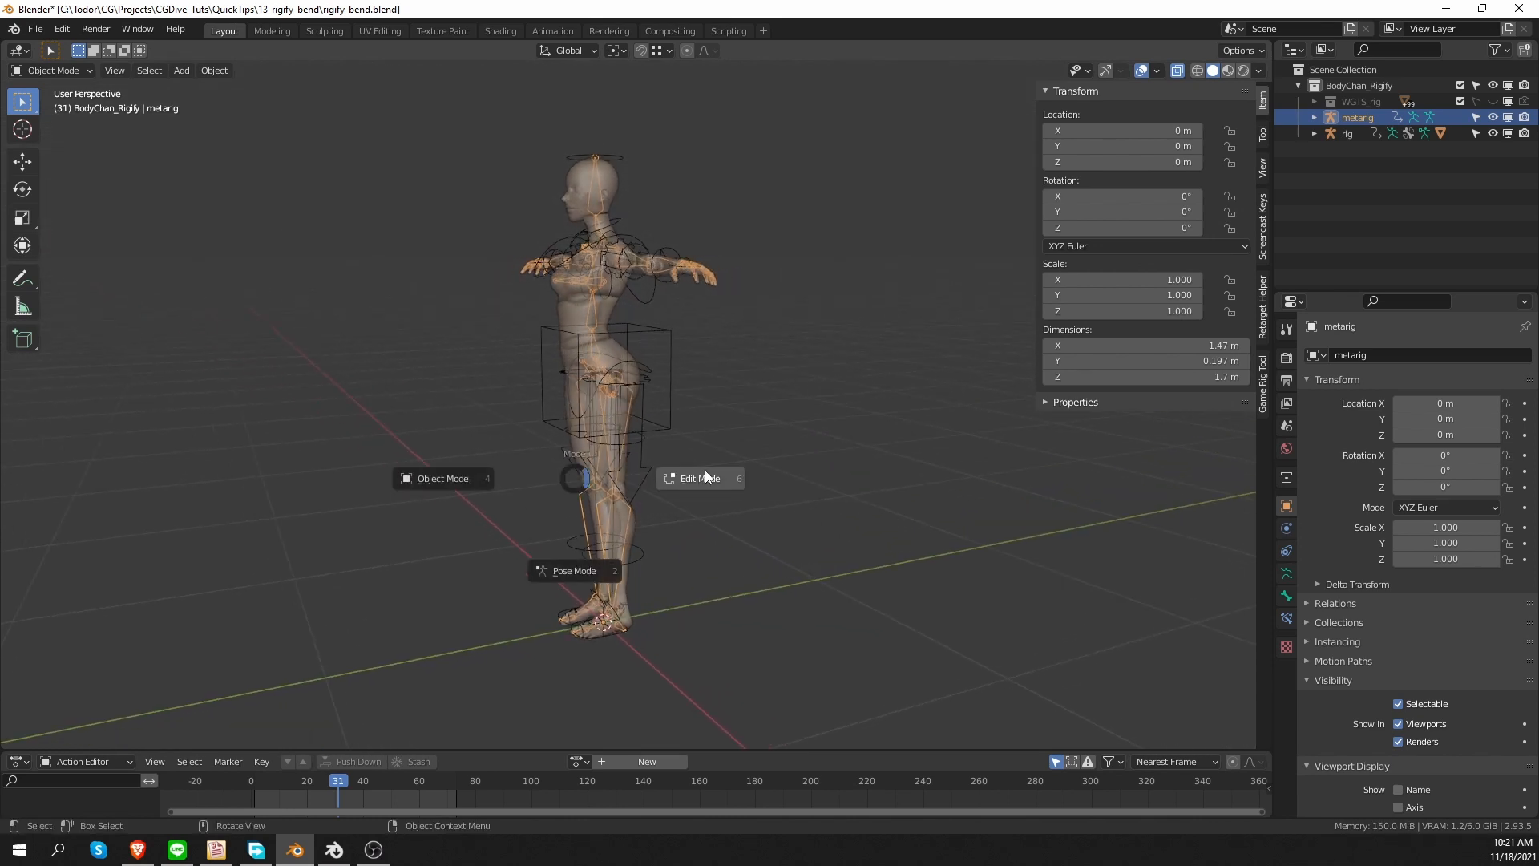
- In Edit Mode, nudge the metarig's left knee joint slightly forward, with bones displayed as sticks
{"action": "left_click", "coordinate": [699, 478]}
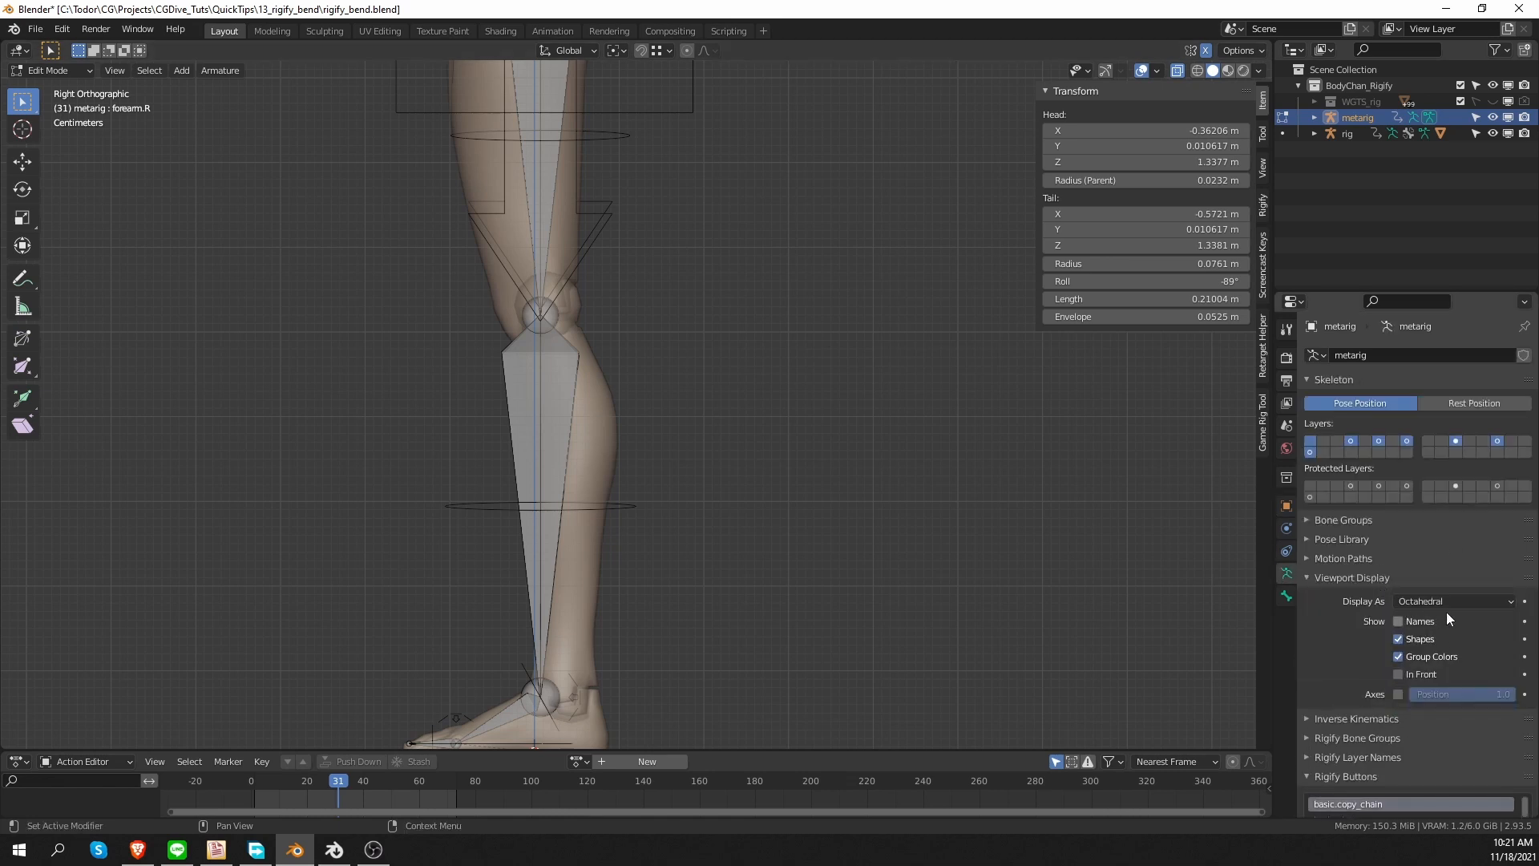
{"action": "left_click", "coordinate": [1457, 600]}
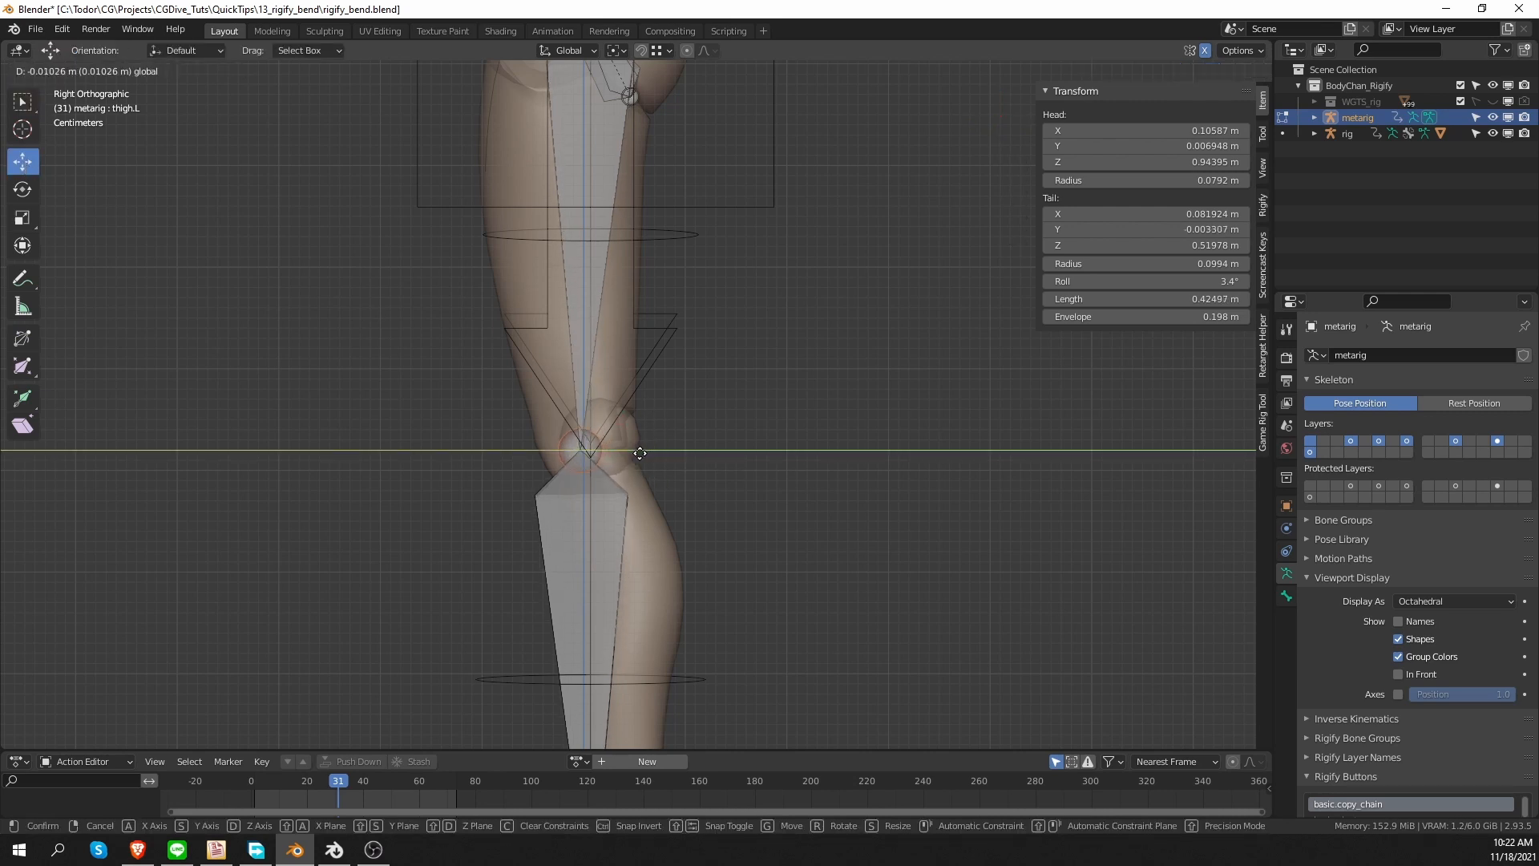
{"action": "left_click", "coordinate": [639, 452]}
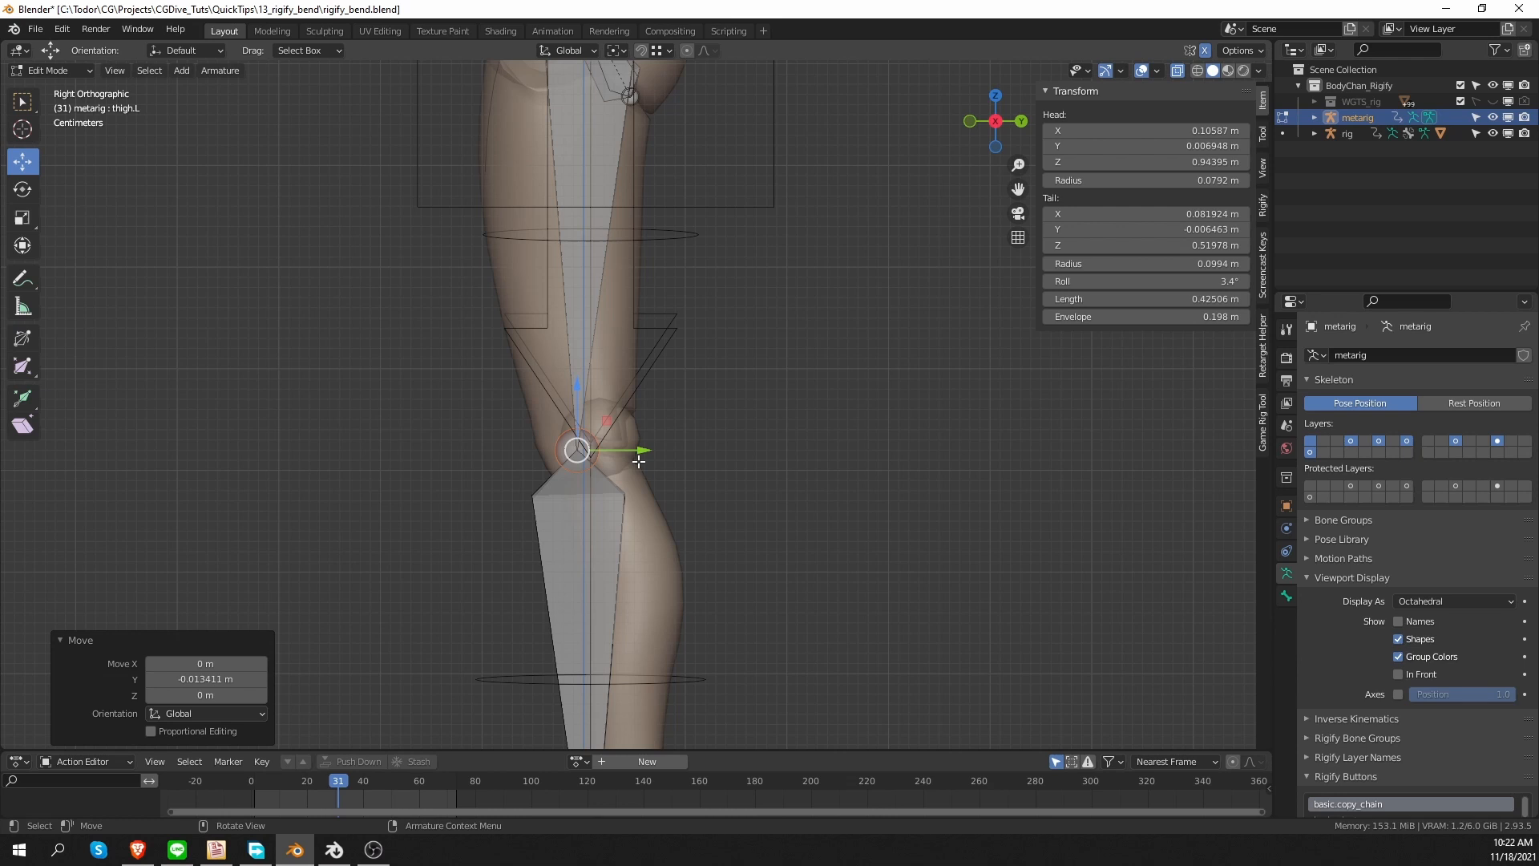
{"action": "mouse_move", "coordinate": [774, 480]}
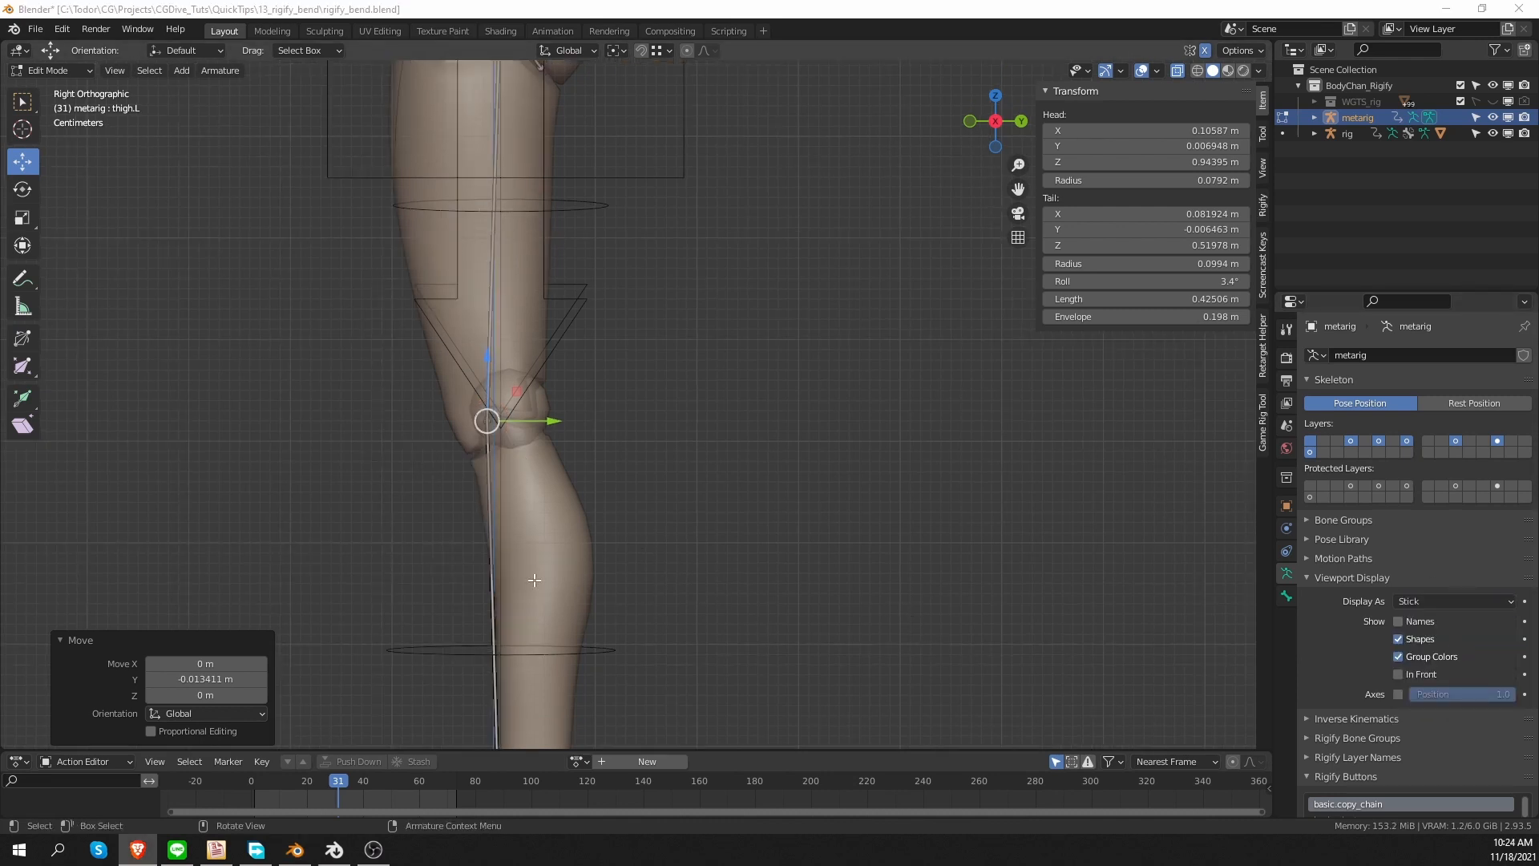
{"action": "mouse_move", "coordinate": [480, 315]}
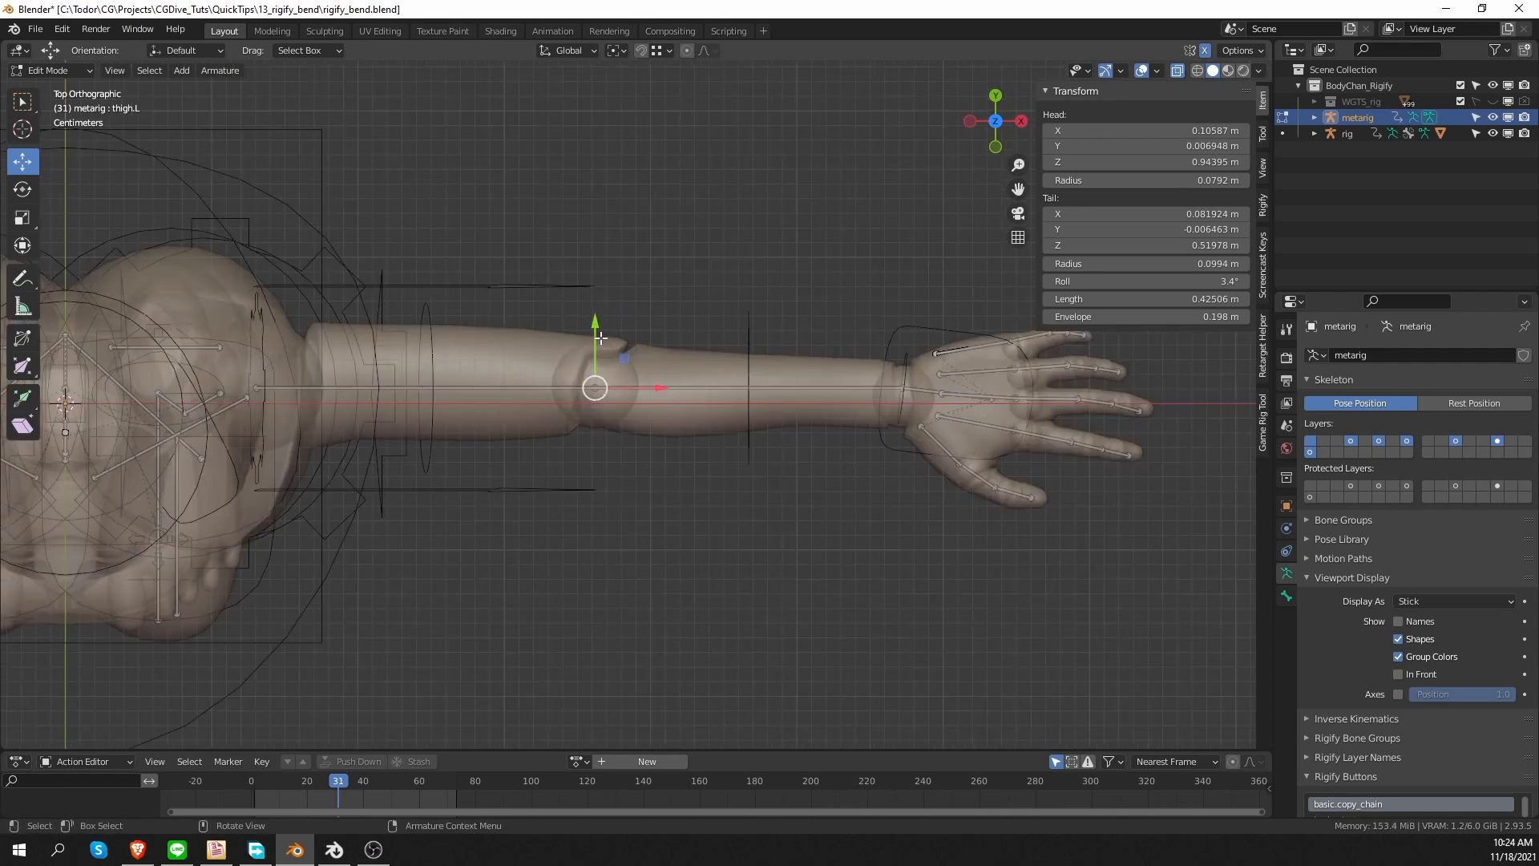
{"action": "key", "text": "g"}
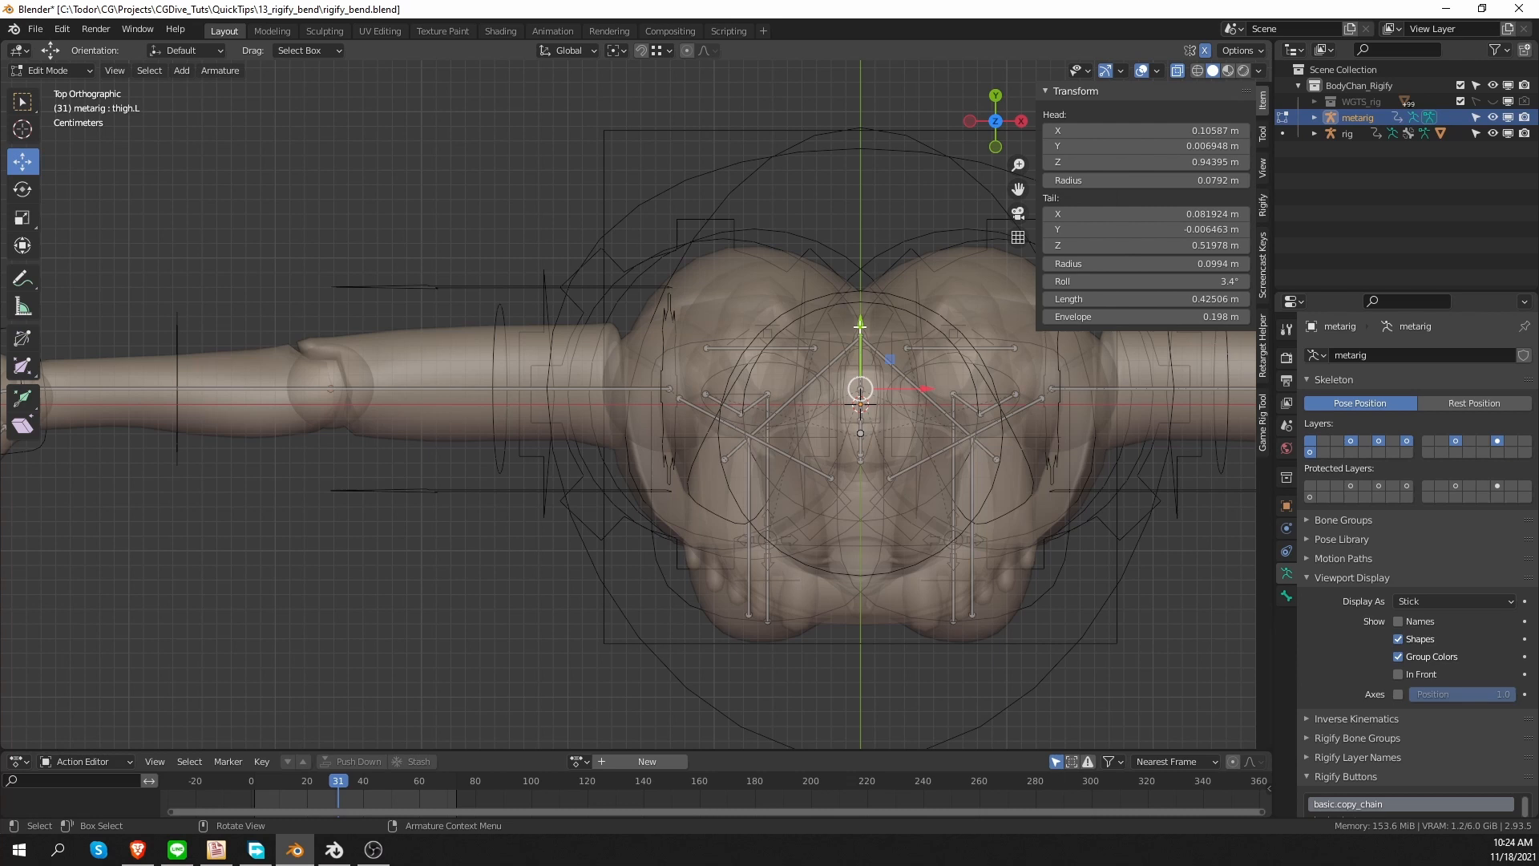
{"action": "key", "text": "g"}
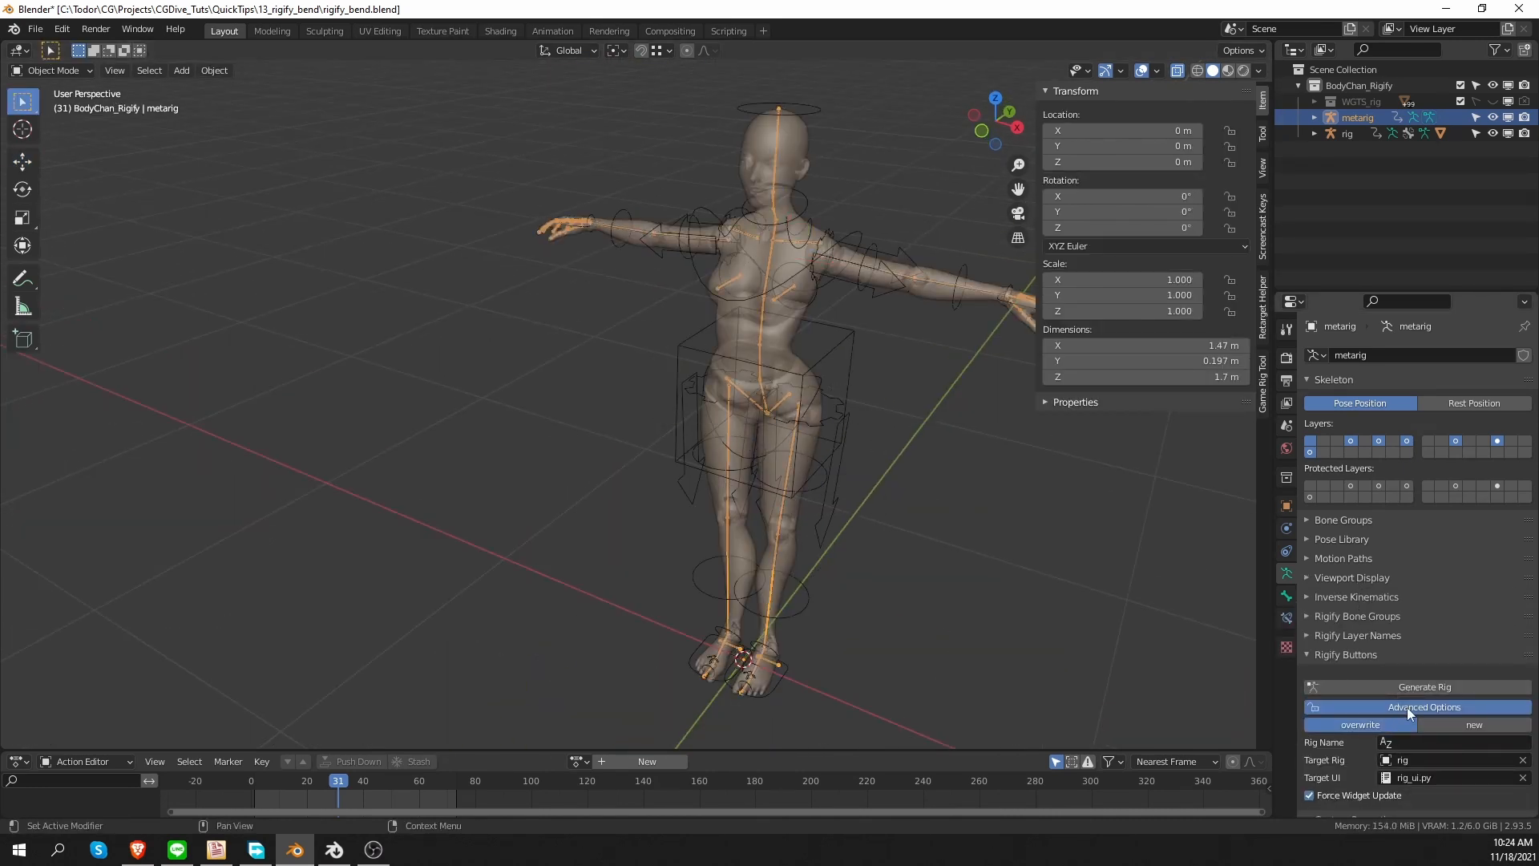
- Generate the Rigify rig from the bent-knee metarig and drag foot_ik.L to test the leg bend
{"action": "left_click", "coordinate": [1425, 707]}
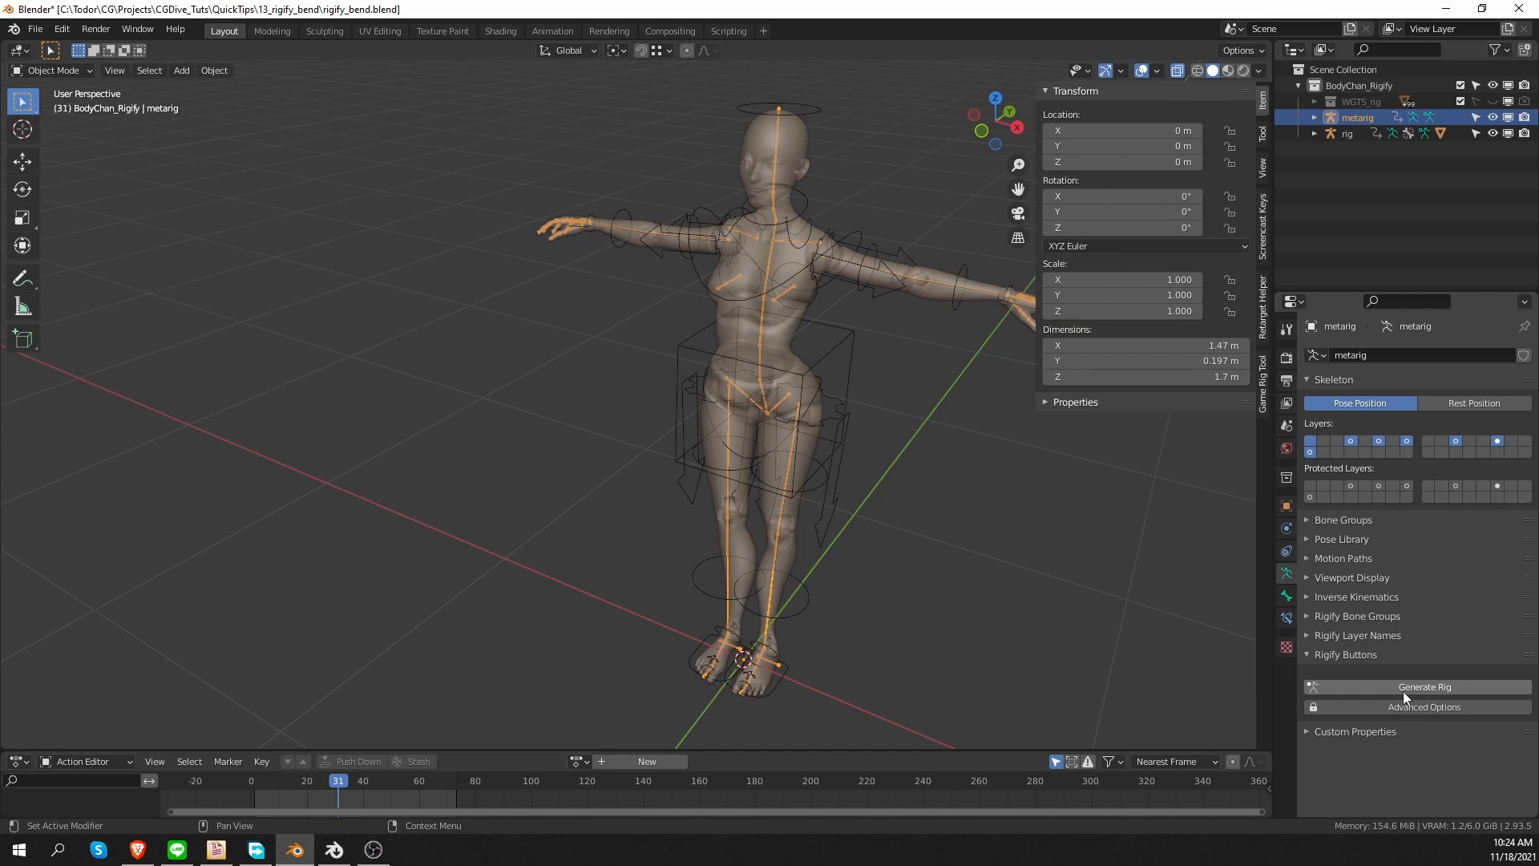
{"action": "left_click", "coordinate": [1423, 686]}
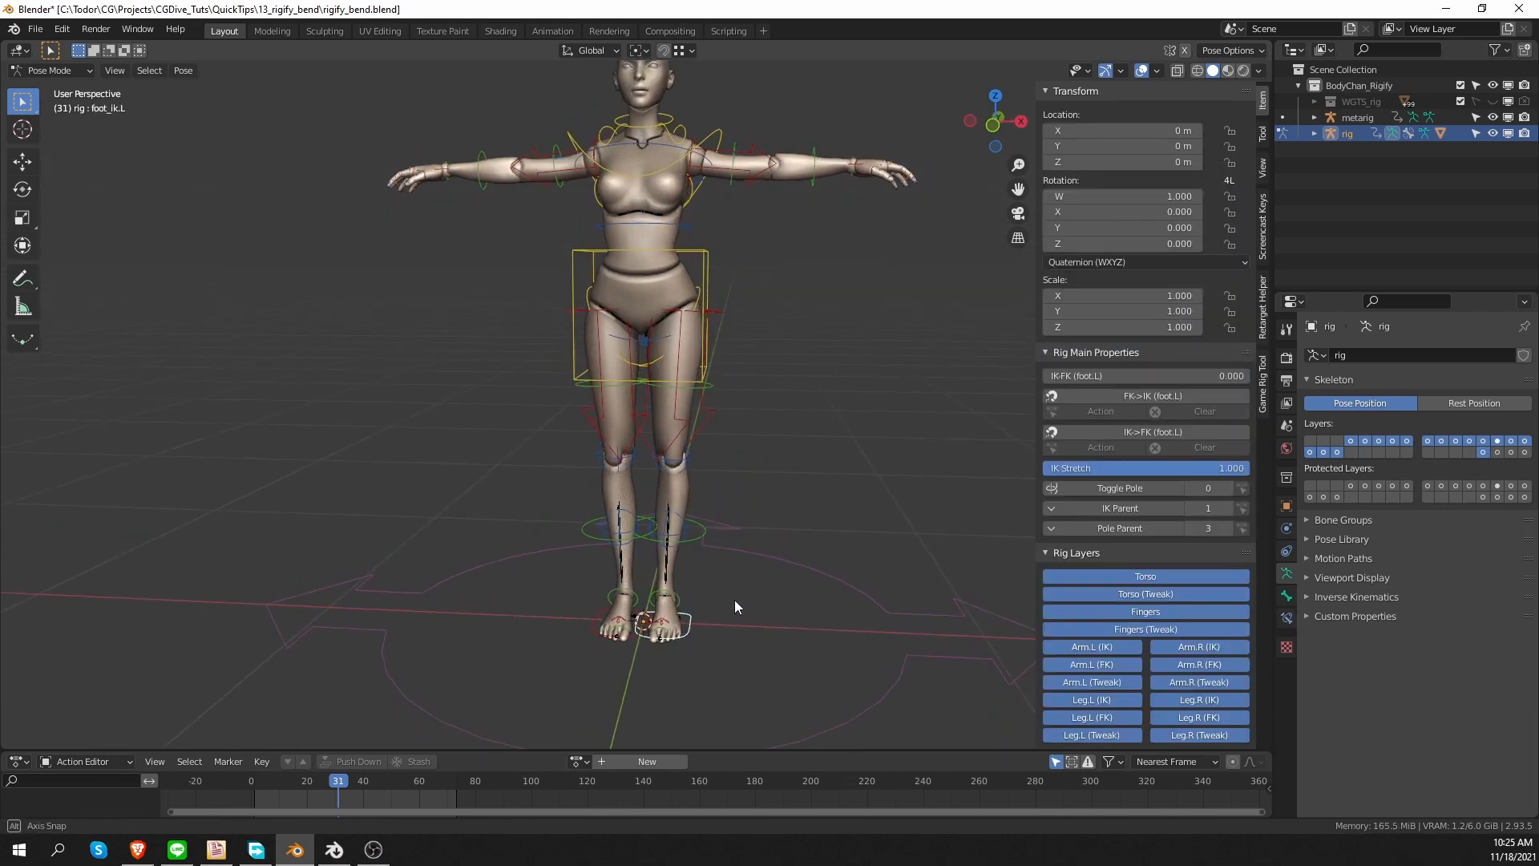
{"action": "left_click_drag", "start_coordinate": [639, 624], "coordinate": [698, 510]}
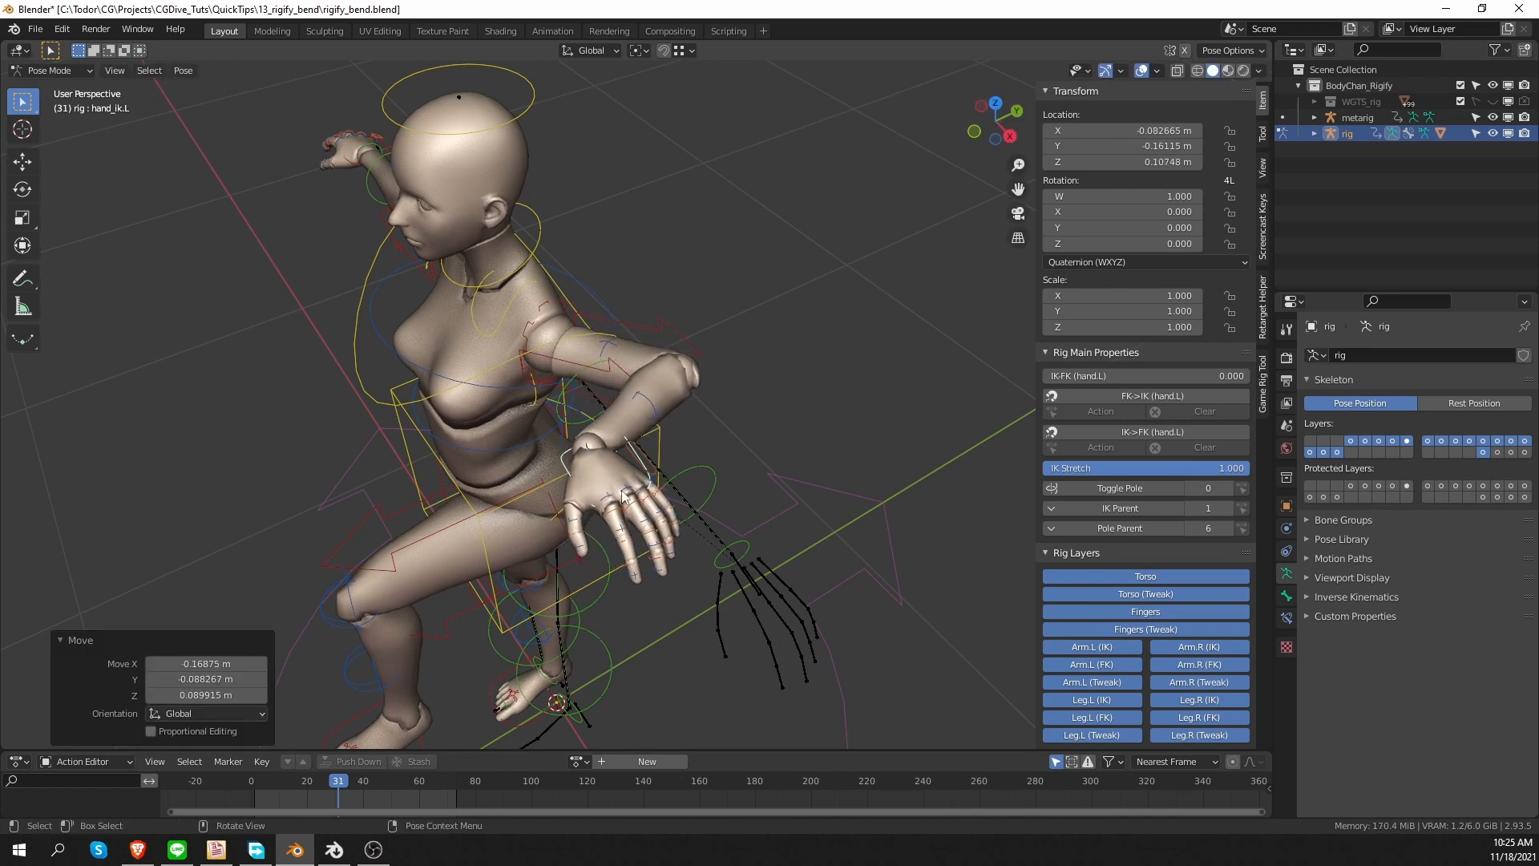
{"action": "mouse_move", "coordinate": [725, 402]}
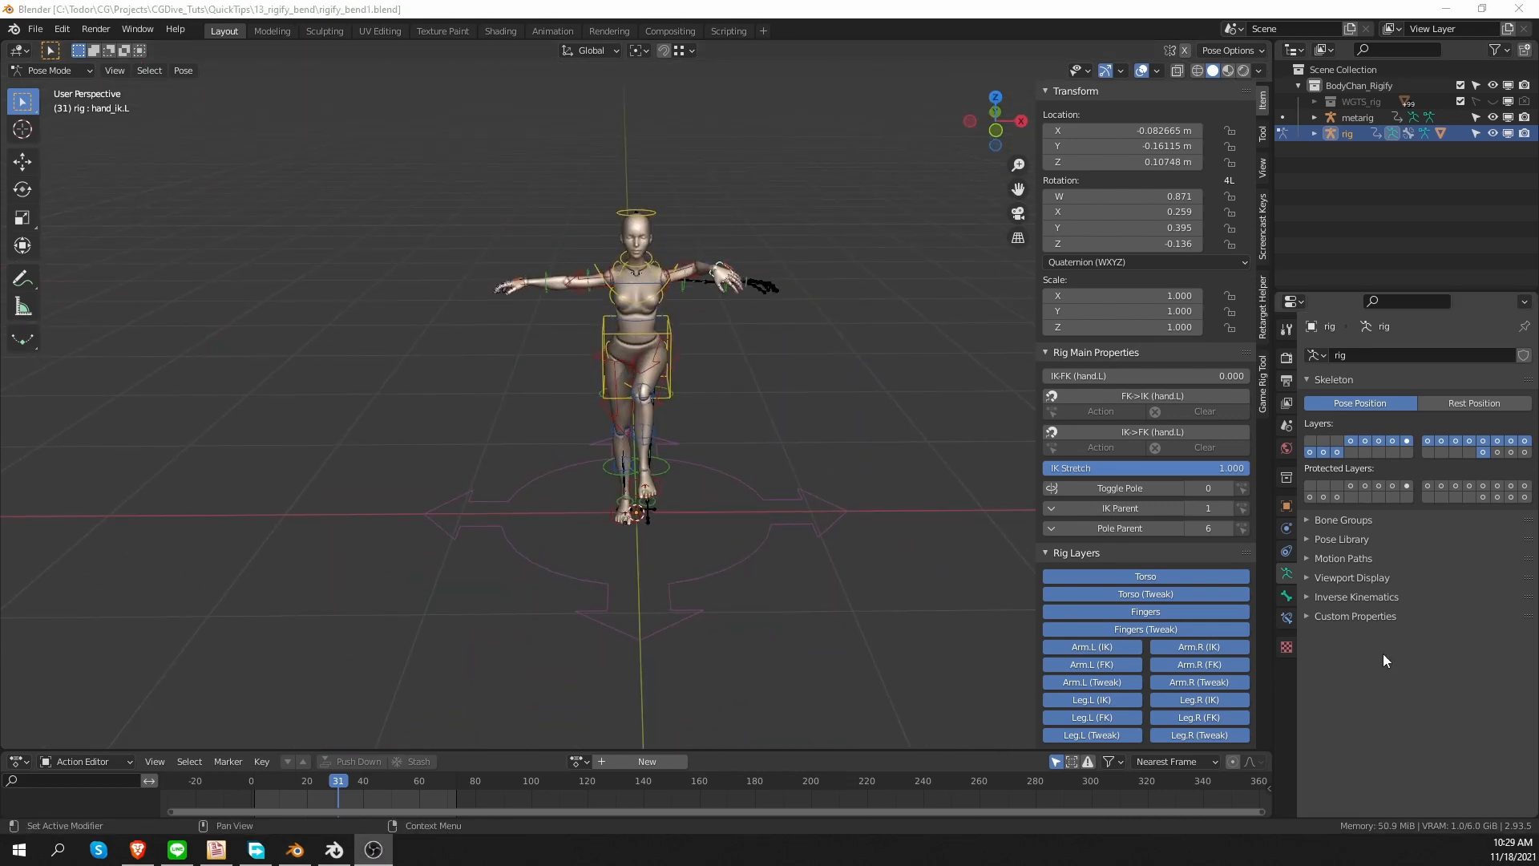
- Select the metarig's thigh.L in Pose Mode and show its Rigify Rotation Axis options
{"action": "scroll", "scroll_direction": "down", "scroll_amount": 3}
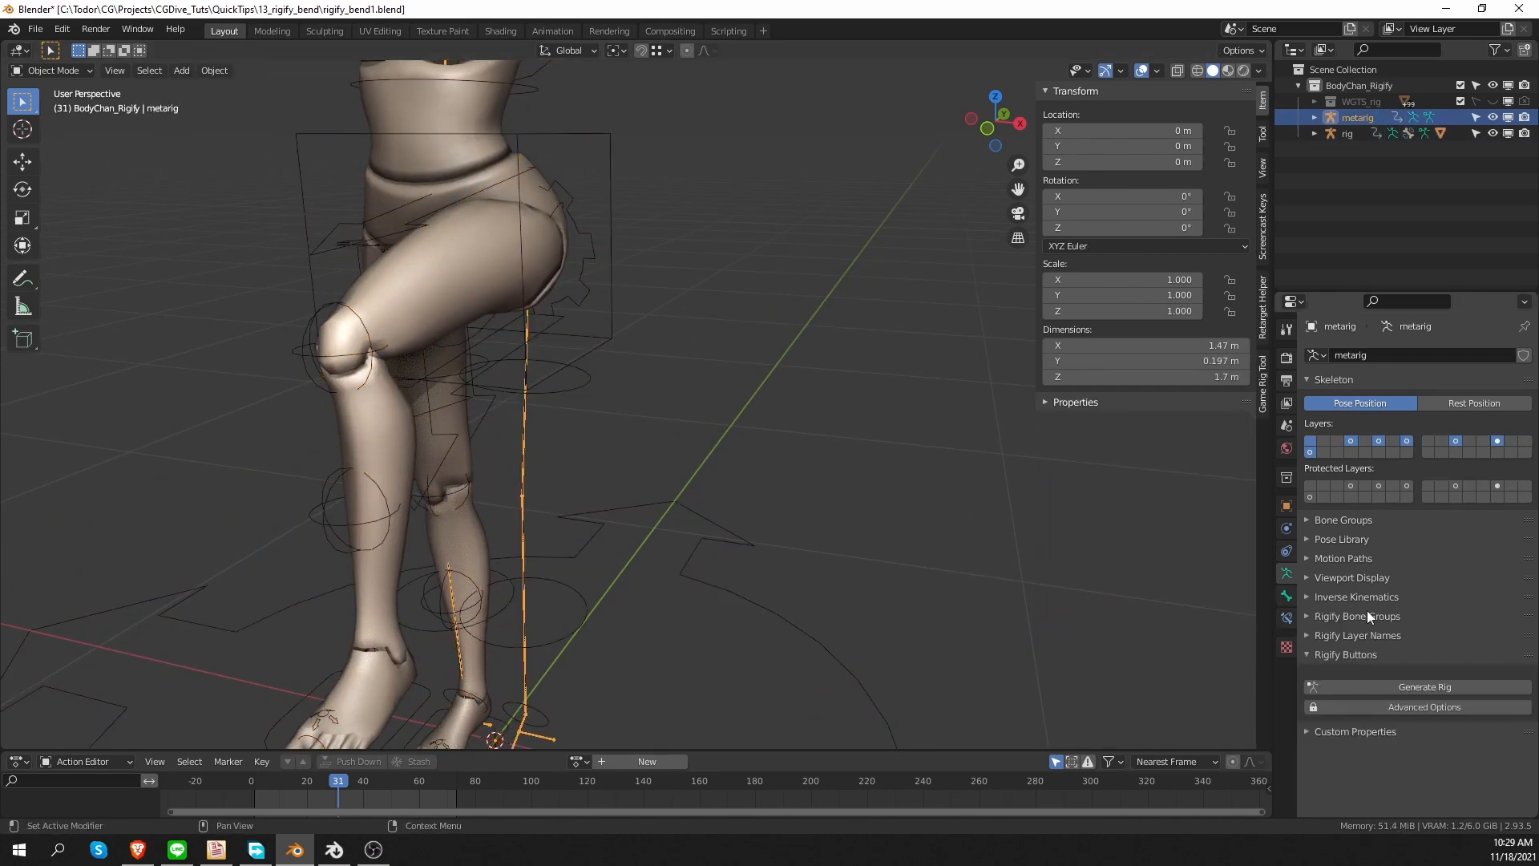
{"action": "left_click", "coordinate": [1351, 577]}
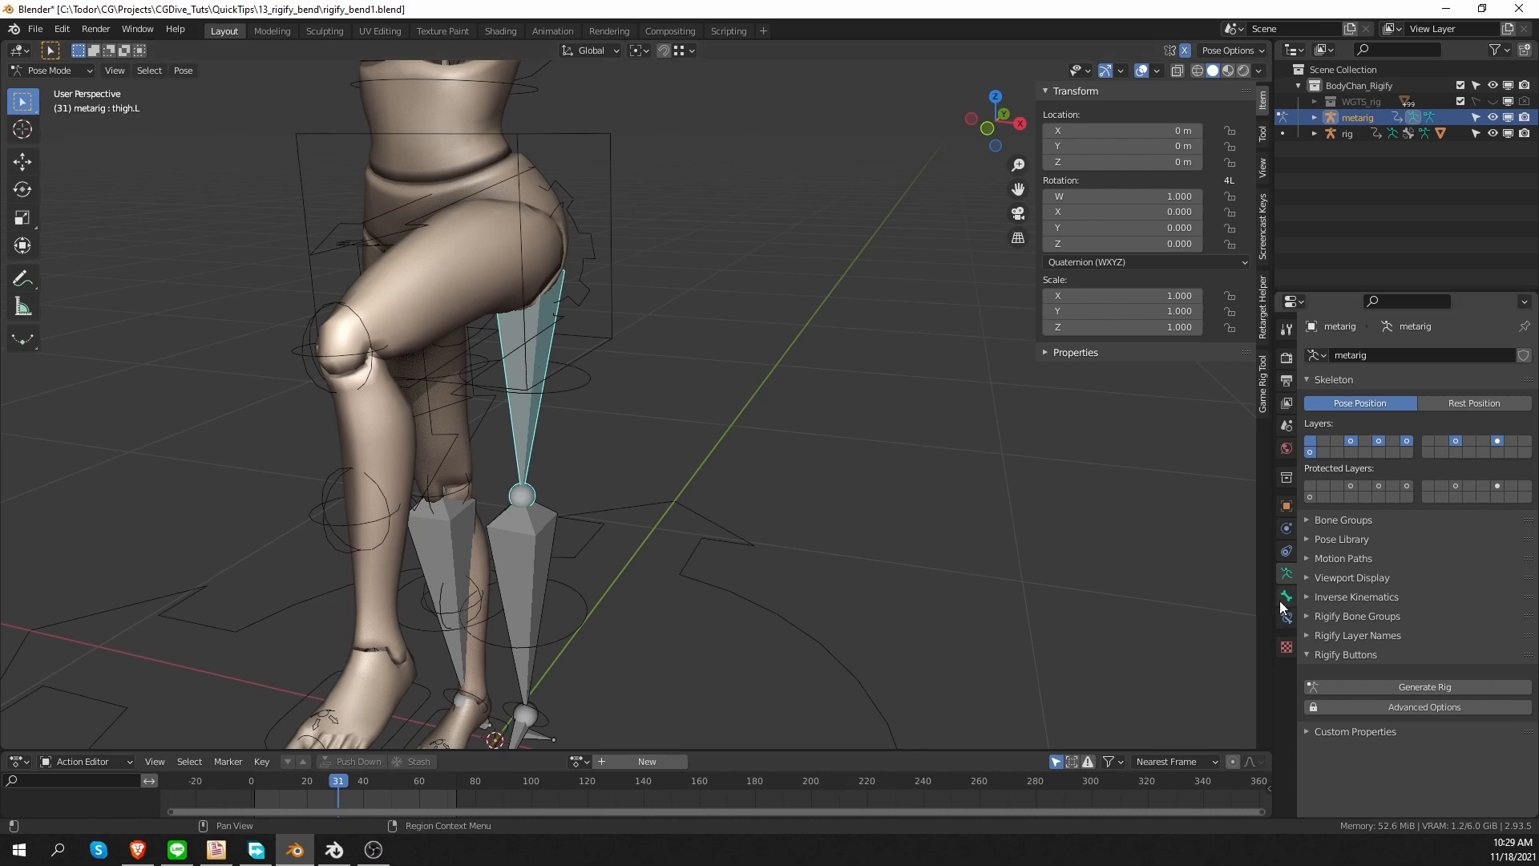
{"action": "left_click", "coordinate": [1286, 596]}
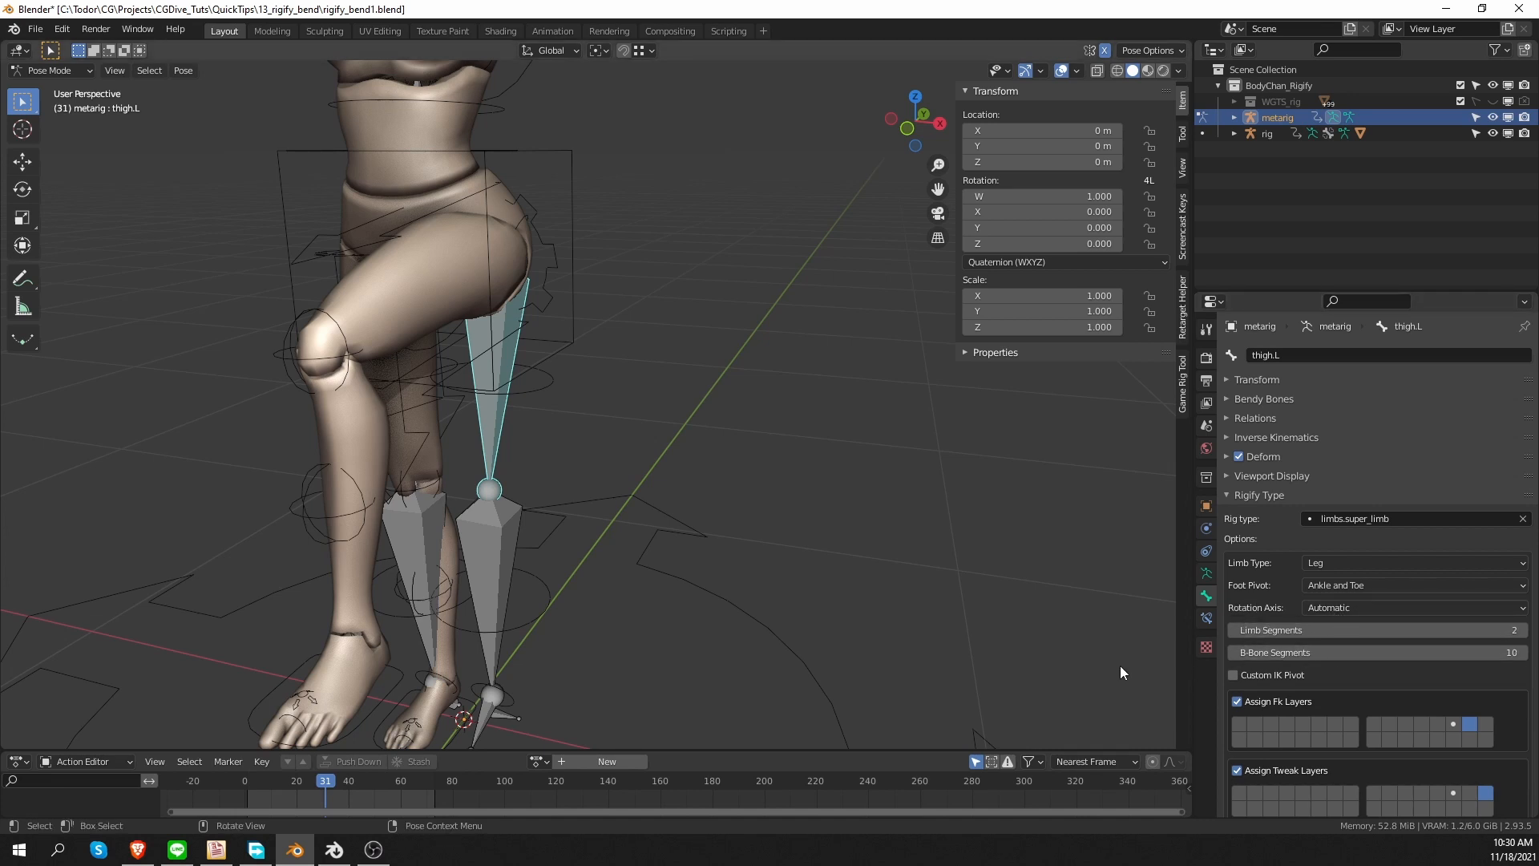
{"action": "mouse_move", "coordinate": [1116, 670]}
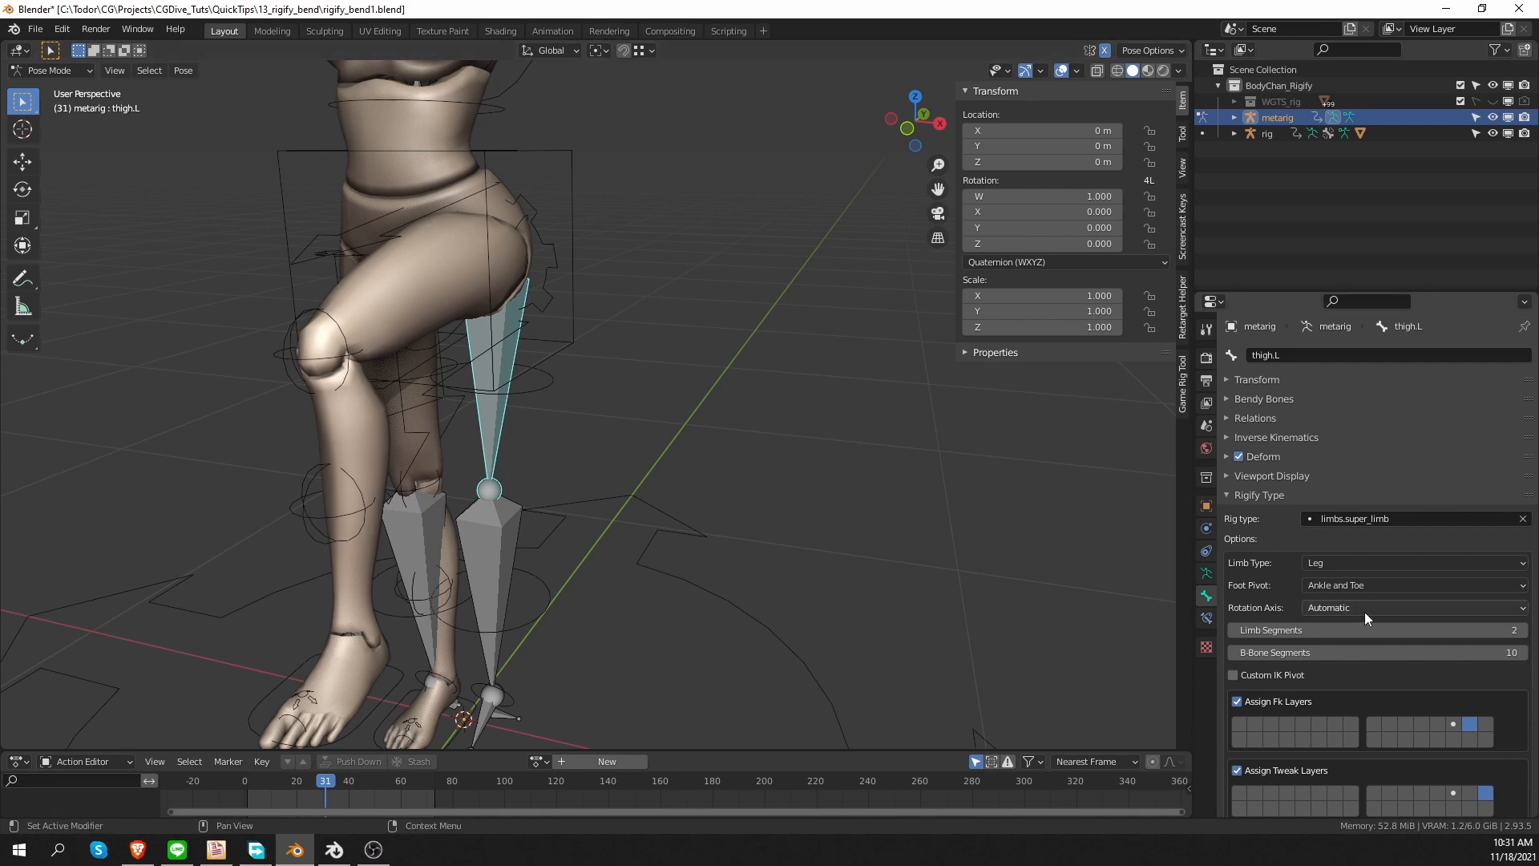
{"action": "left_click", "coordinate": [1413, 606]}
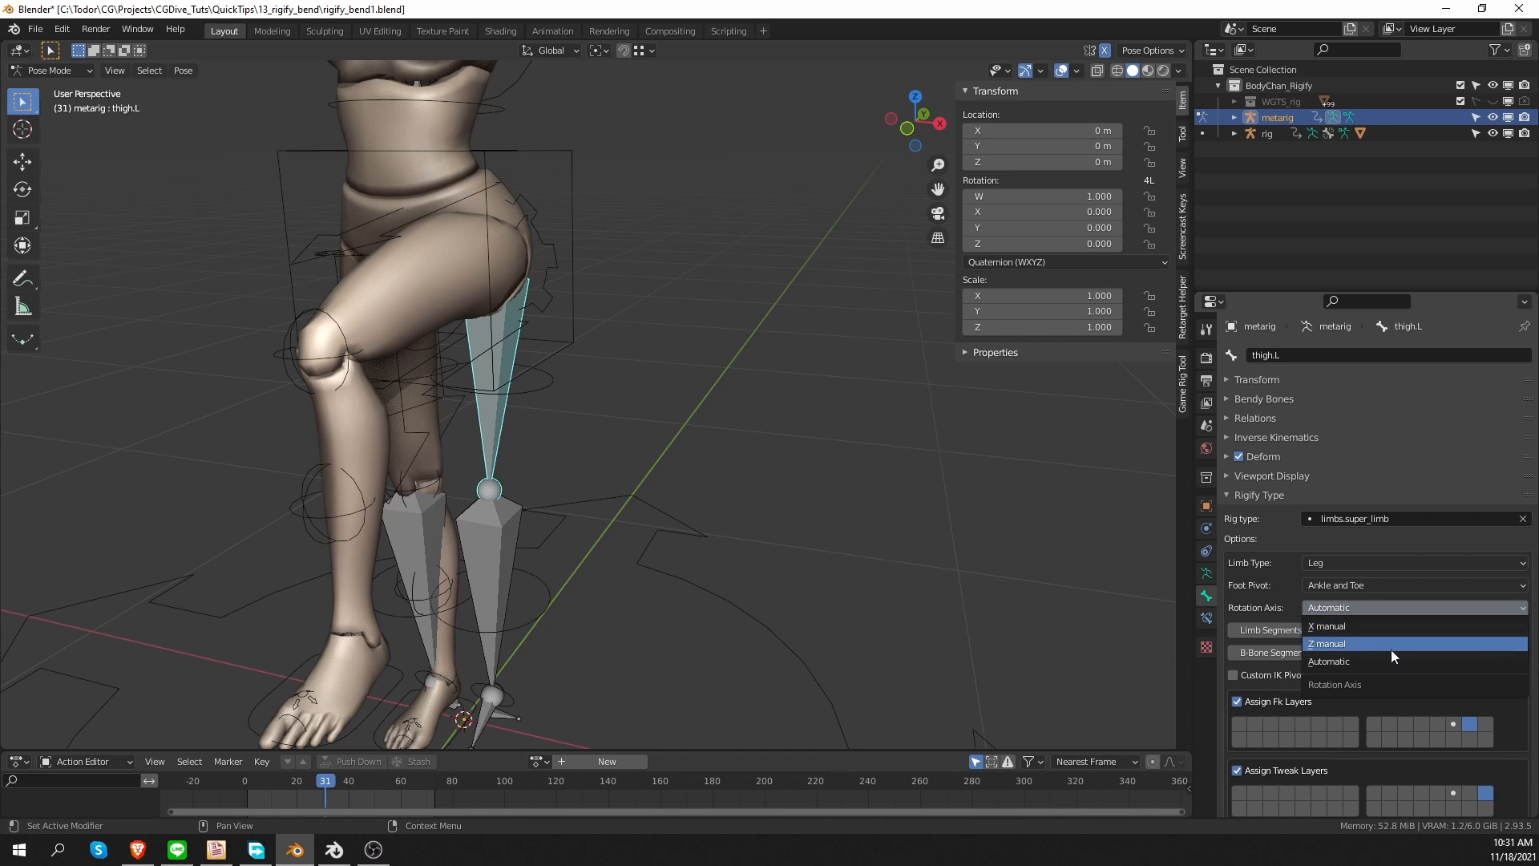
- Keep thigh.L's rotation axis at X manual, switch to local orientation, and rotate the shin to check
{"action": "left_click", "coordinate": [1328, 661]}
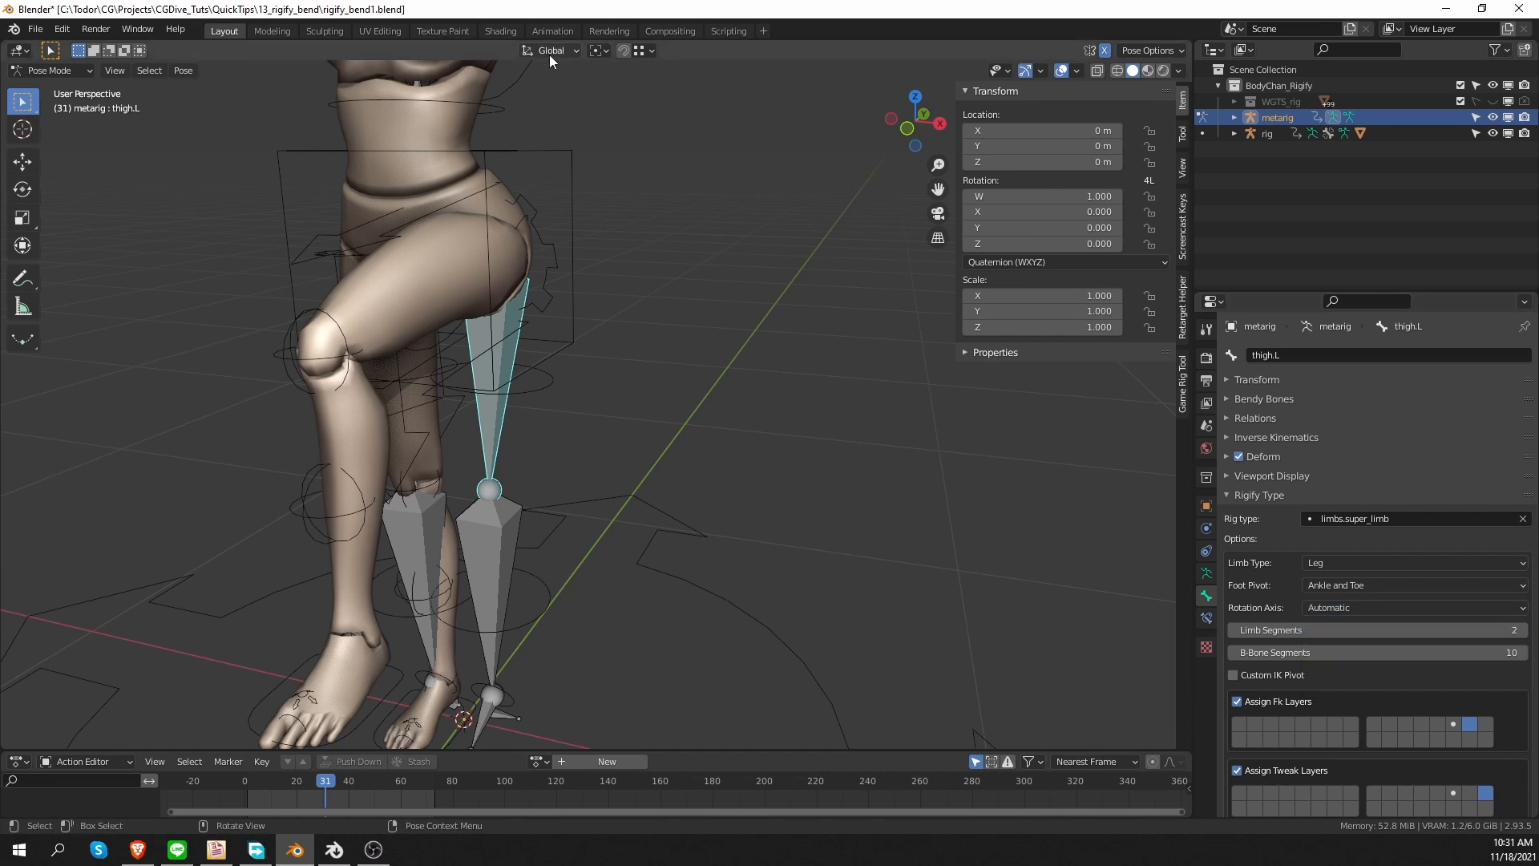
{"action": "left_click", "coordinate": [552, 50]}
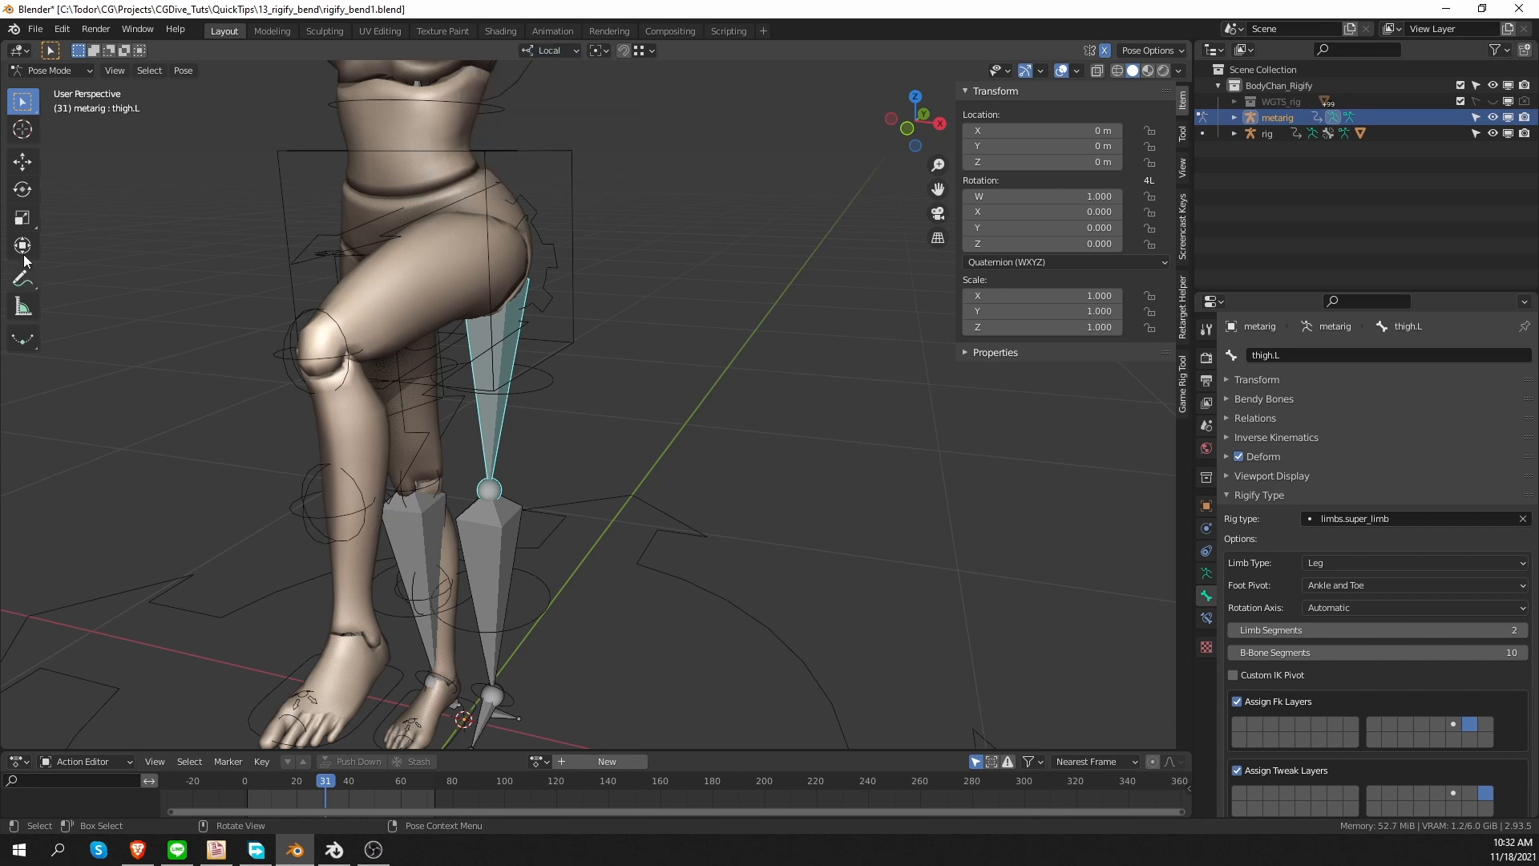
{"action": "mouse_move", "coordinate": [22, 189]}
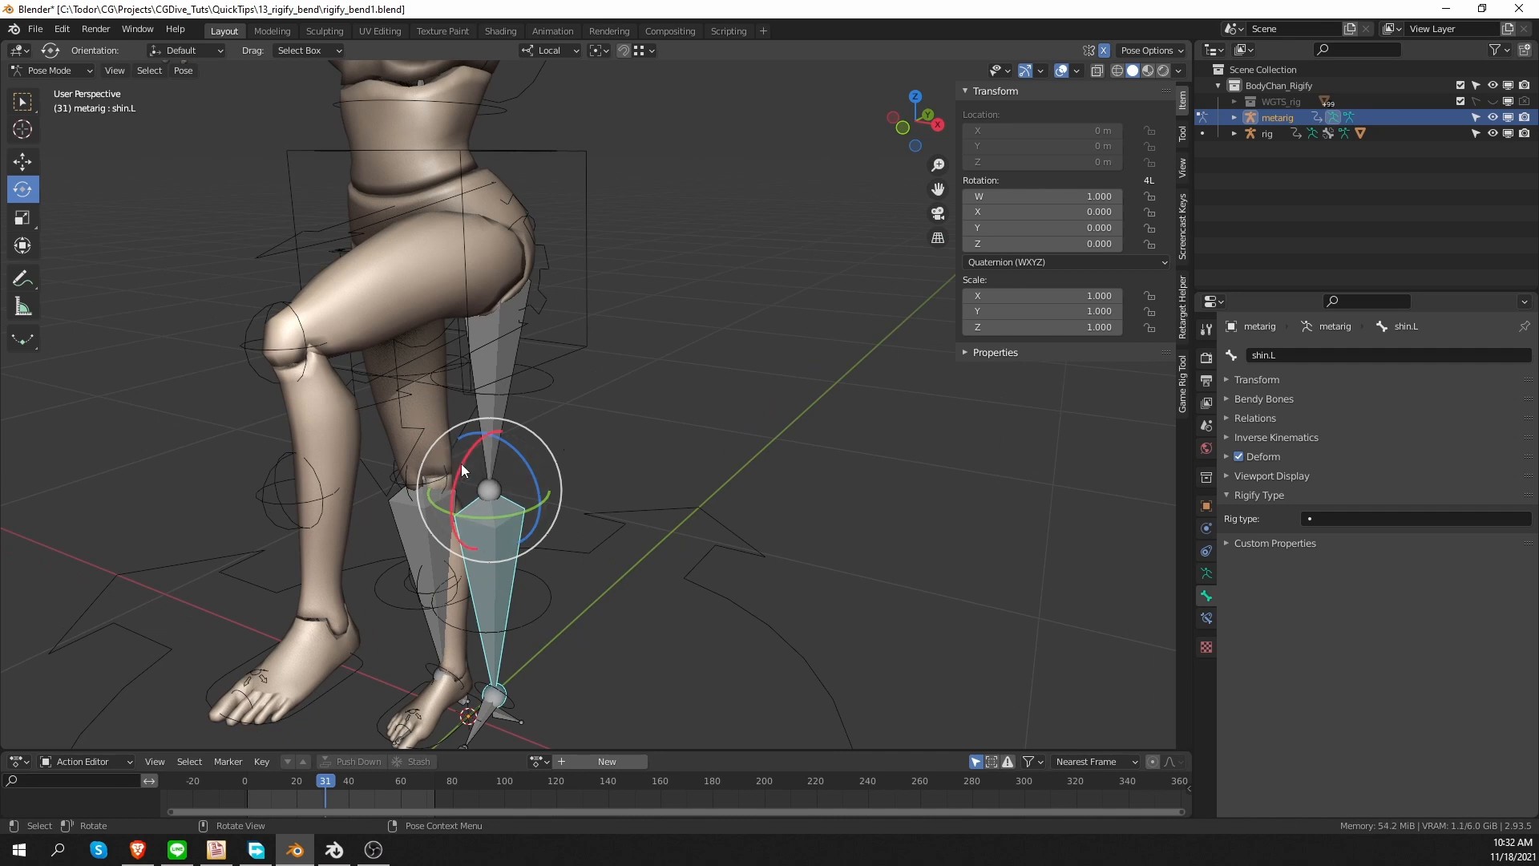
{"action": "left_click_drag", "start_coordinate": [490, 490], "coordinate": [481, 491]}
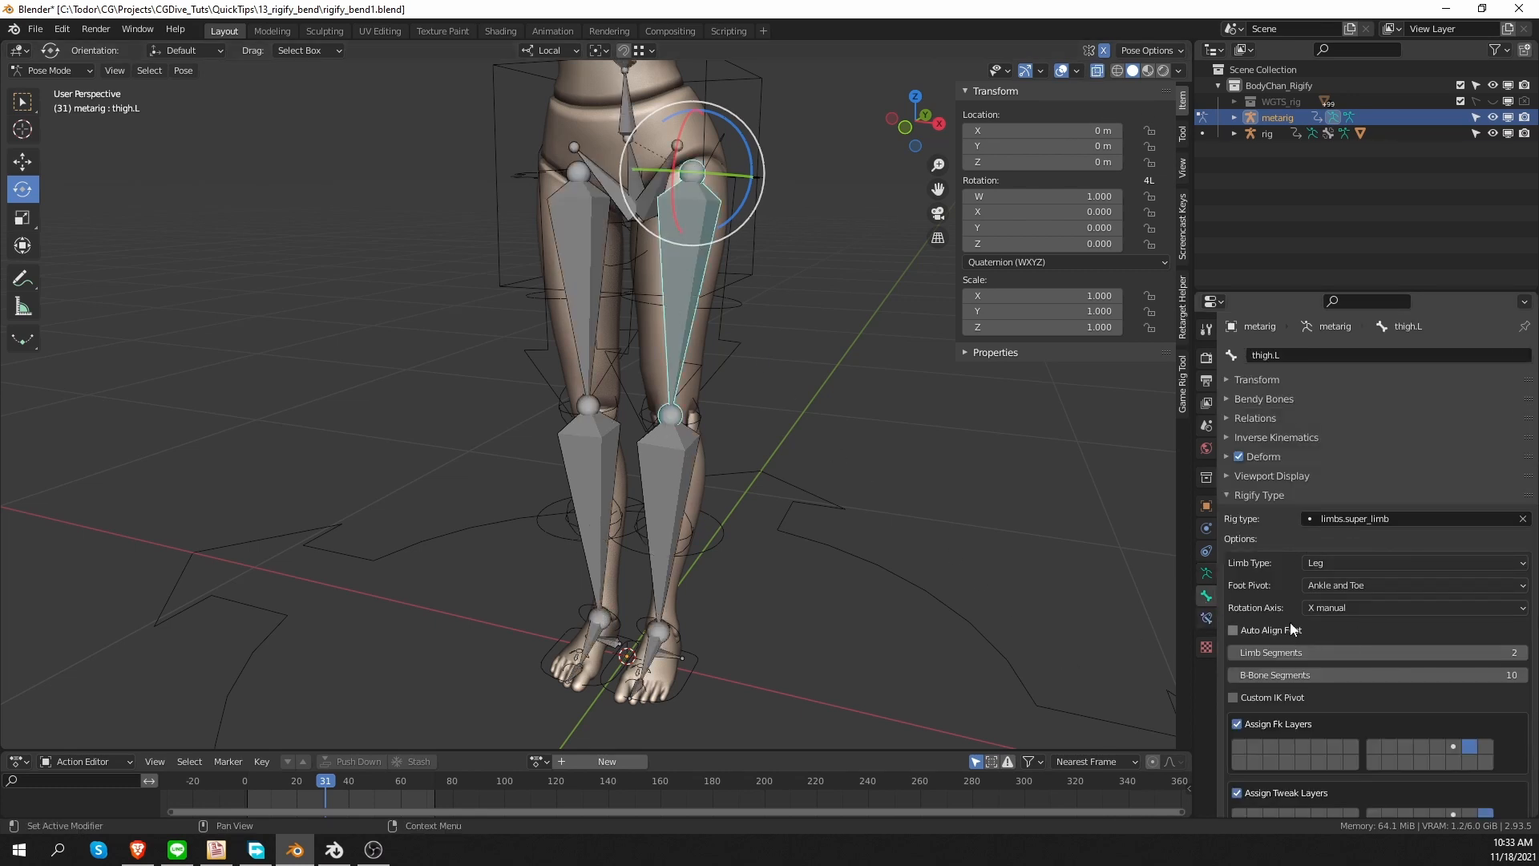
- Set thigh.L's rotation axis to Z manual, regenerate the rig, and drag foot_ik.L to test
{"action": "left_click", "coordinate": [1411, 607]}
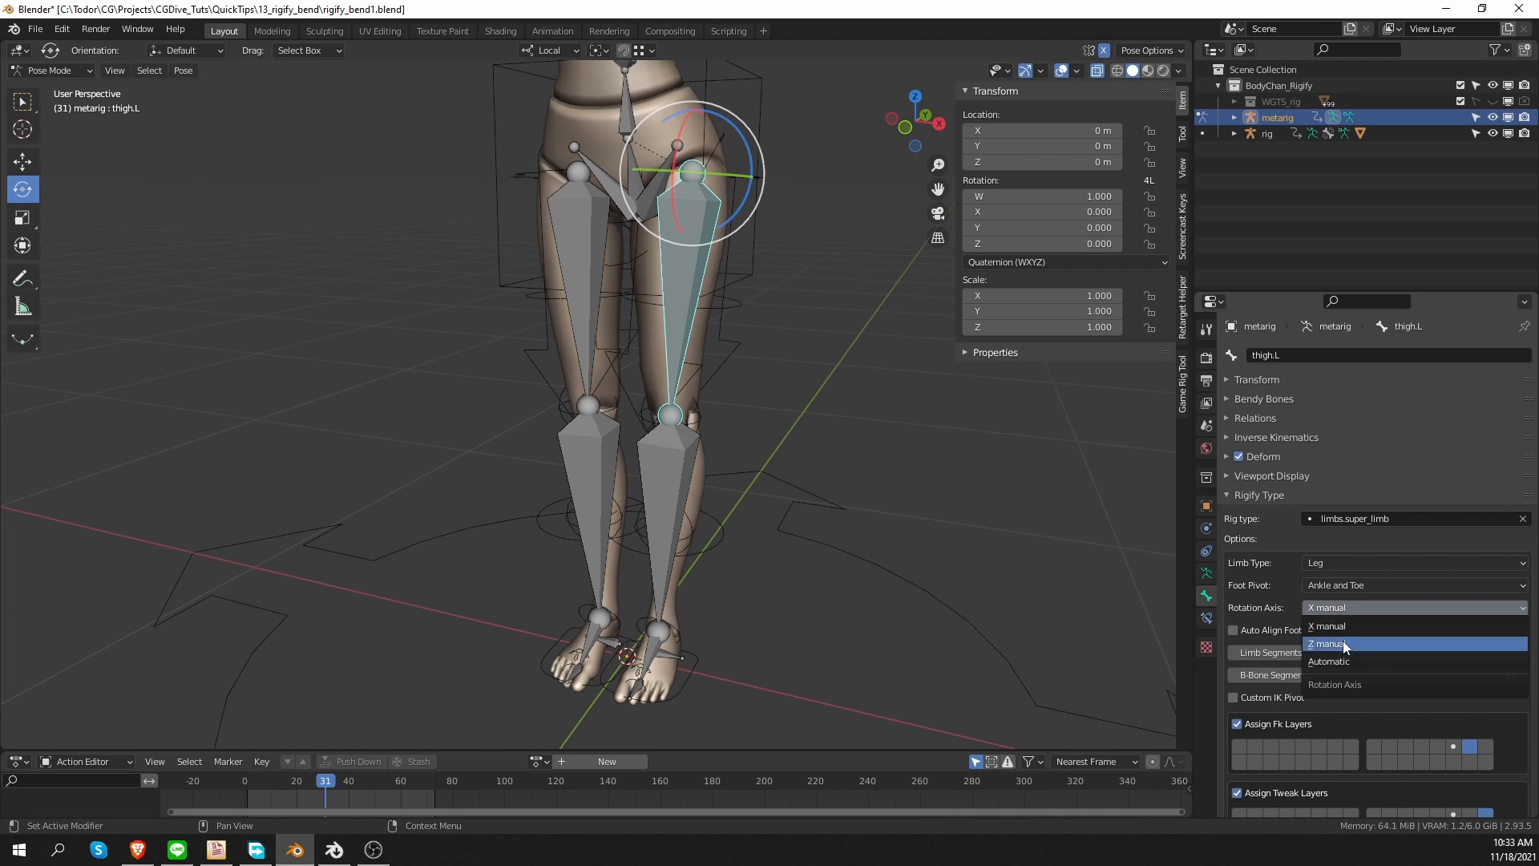
{"action": "left_click", "coordinate": [1328, 643]}
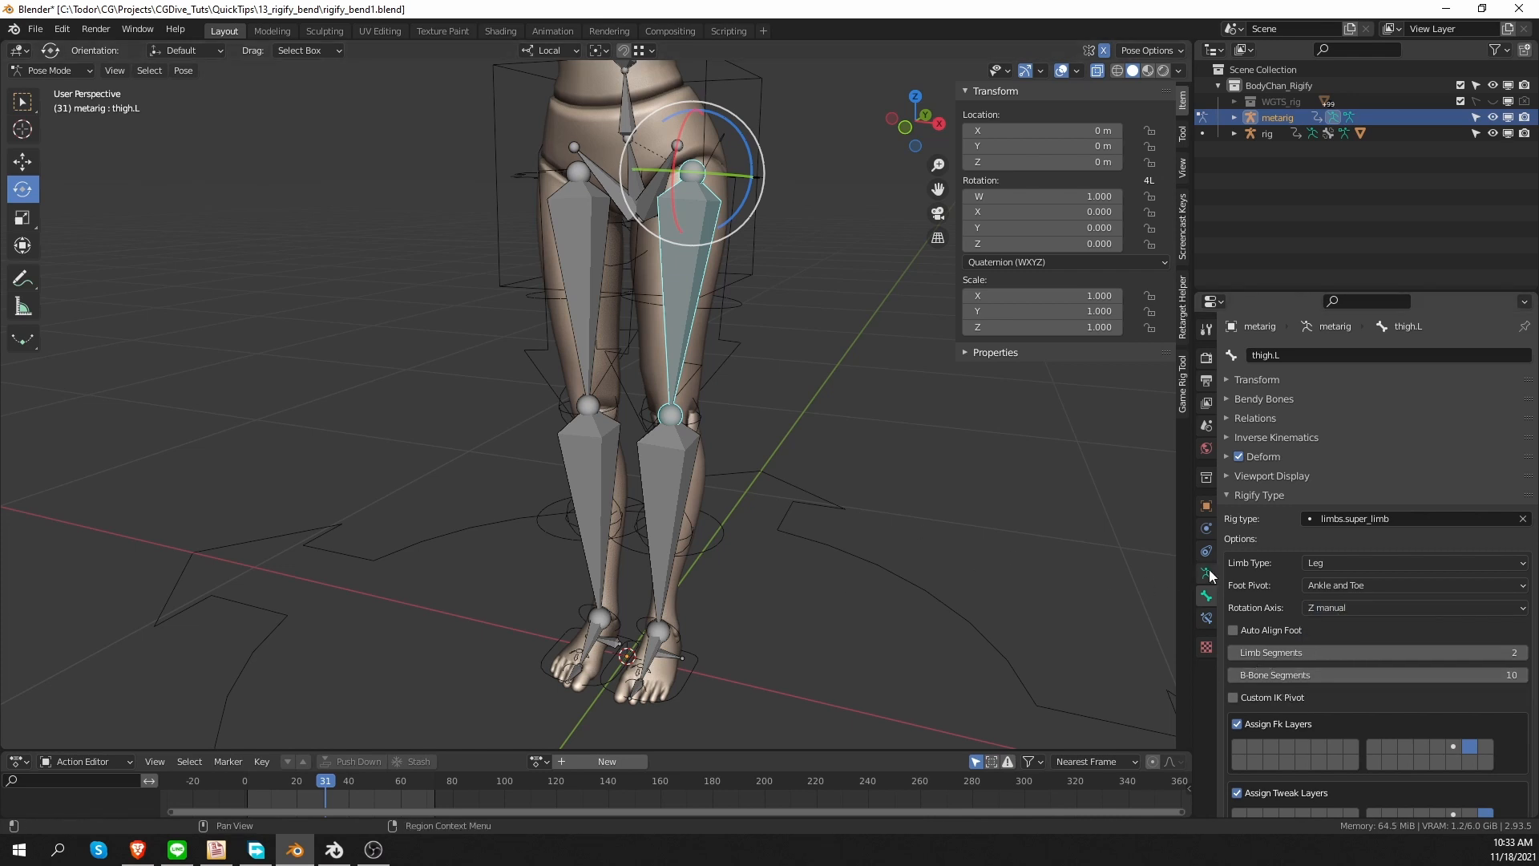
{"action": "left_click", "coordinate": [1268, 132]}
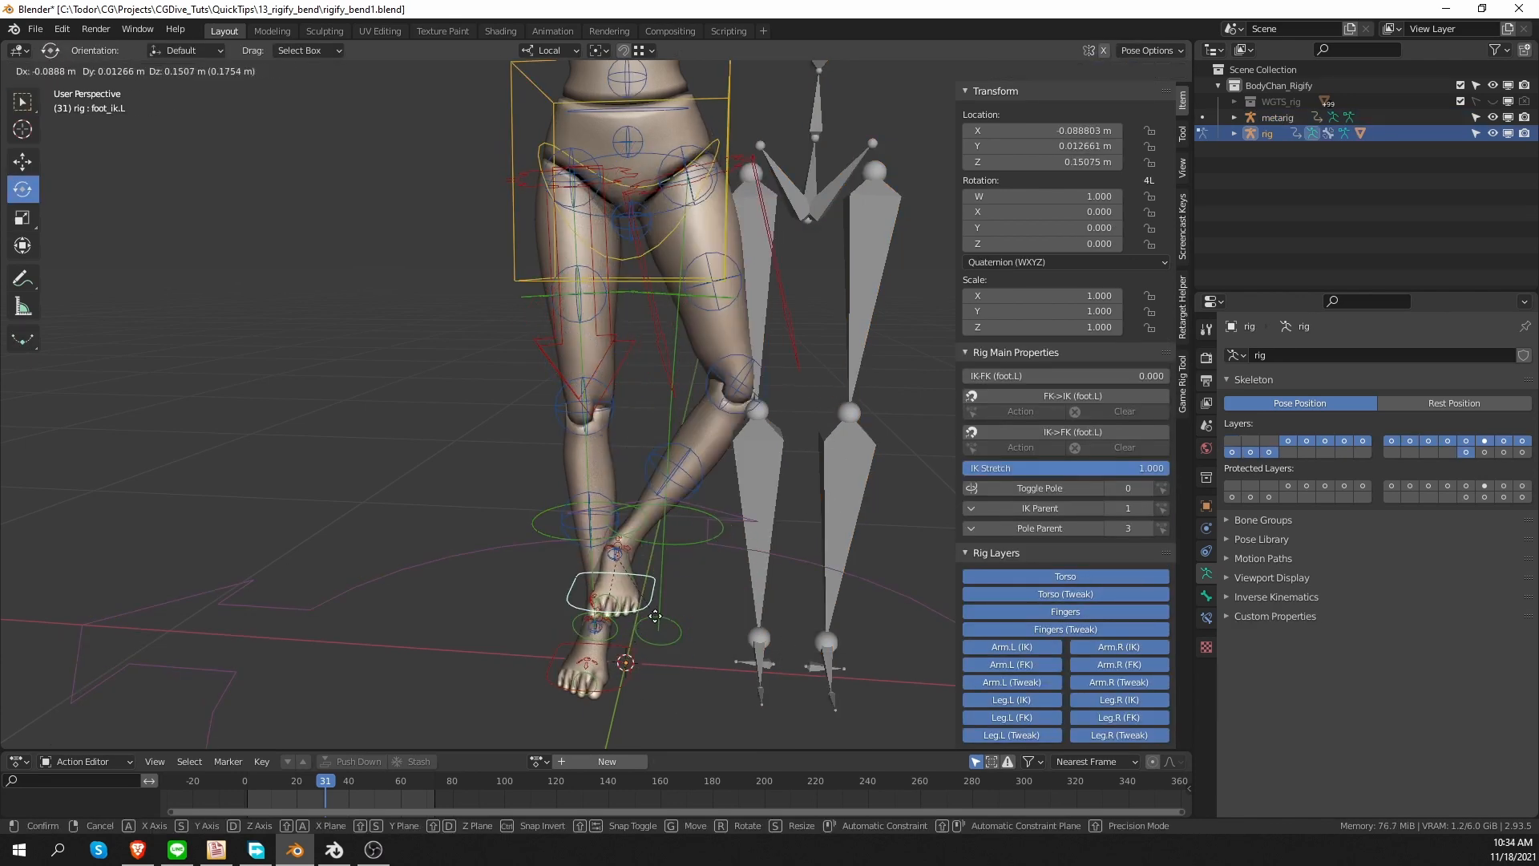
{"action": "left_click_drag", "start_coordinate": [638, 599], "coordinate": [628, 599]}
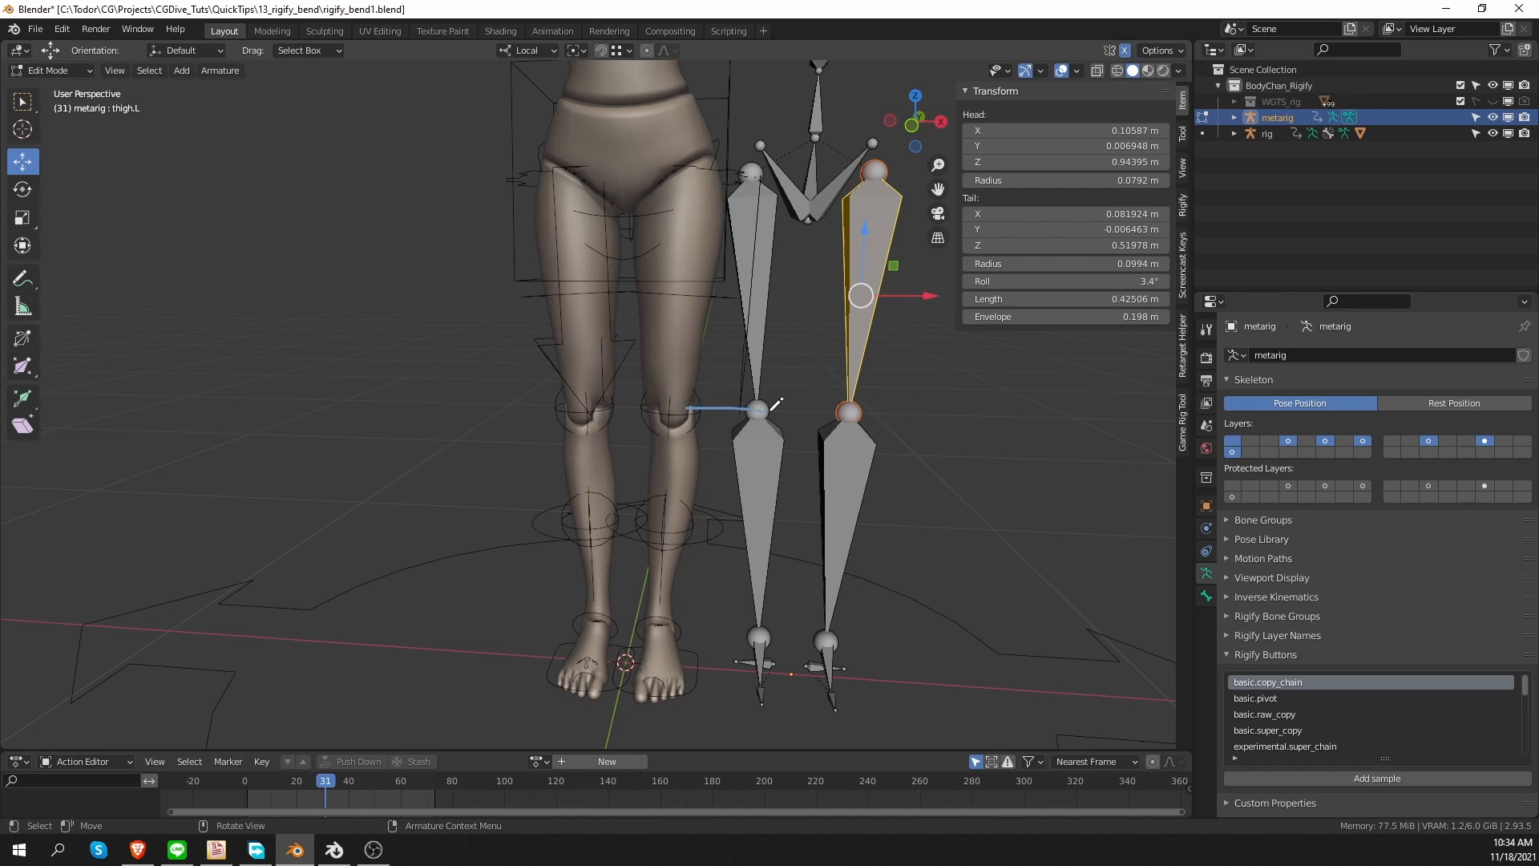
- Push the left knee joint slightly forward, then move foot_ik.L to confirm the knee bends forward
{"action": "left_click", "coordinate": [849, 412]}
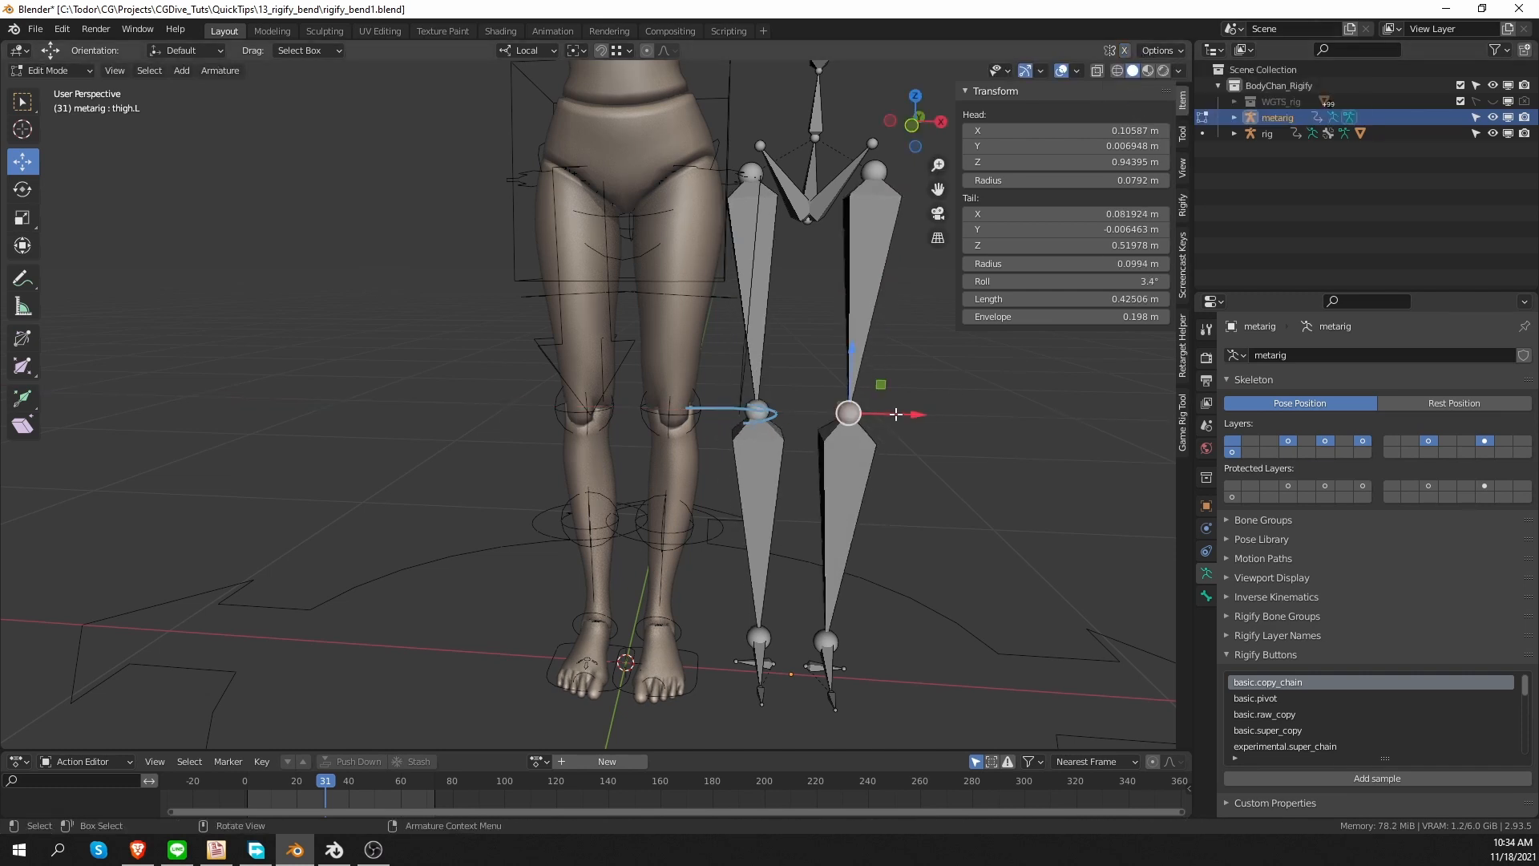
{"action": "left_click_drag", "start_coordinate": [848, 412], "coordinate": [871, 412]}
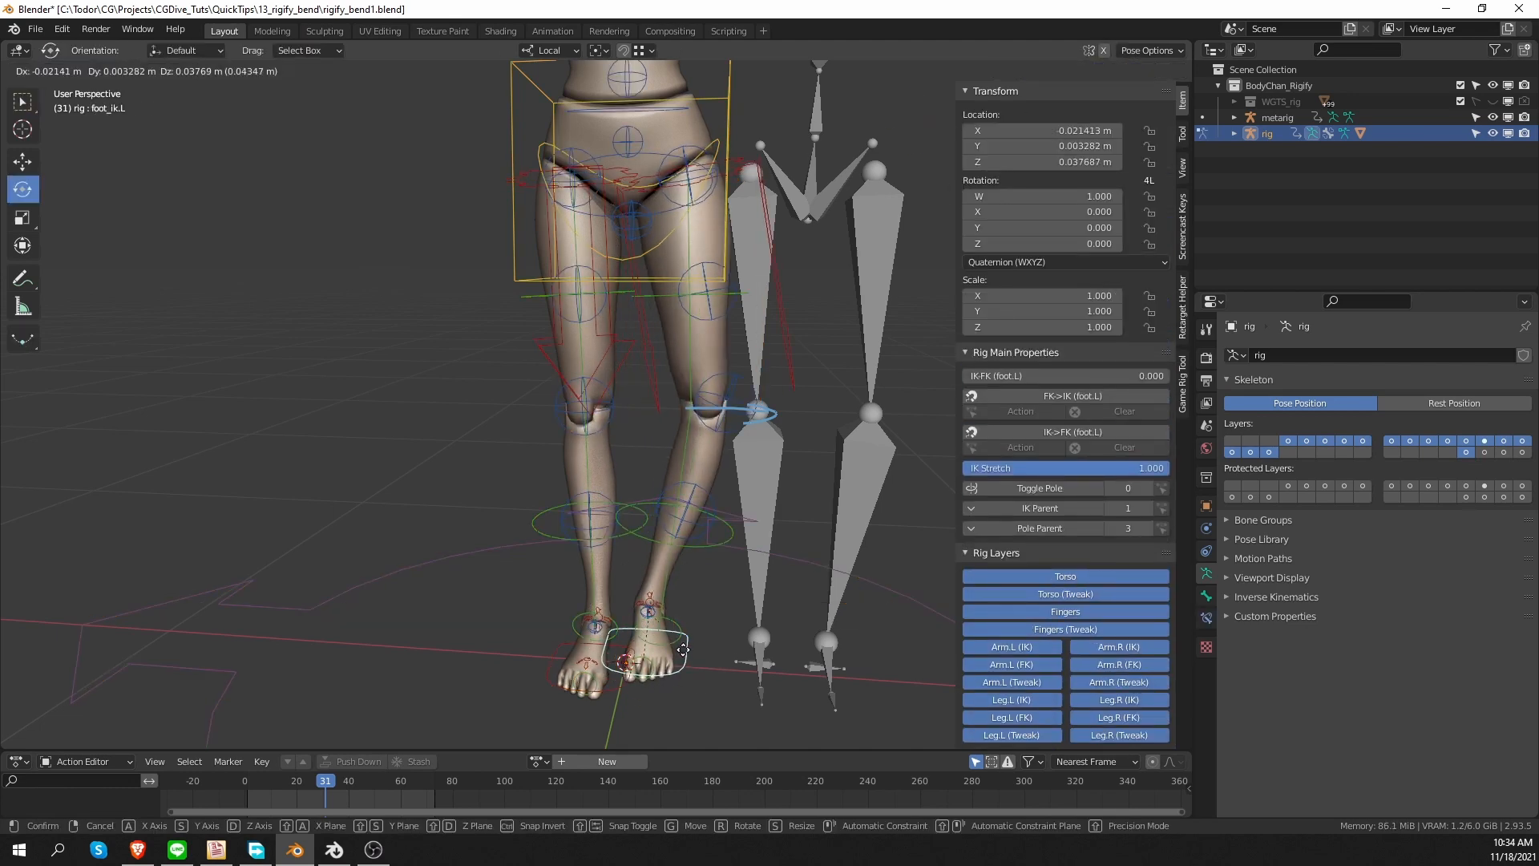
{"action": "left_click_drag", "start_coordinate": [678, 647], "coordinate": [763, 541]}
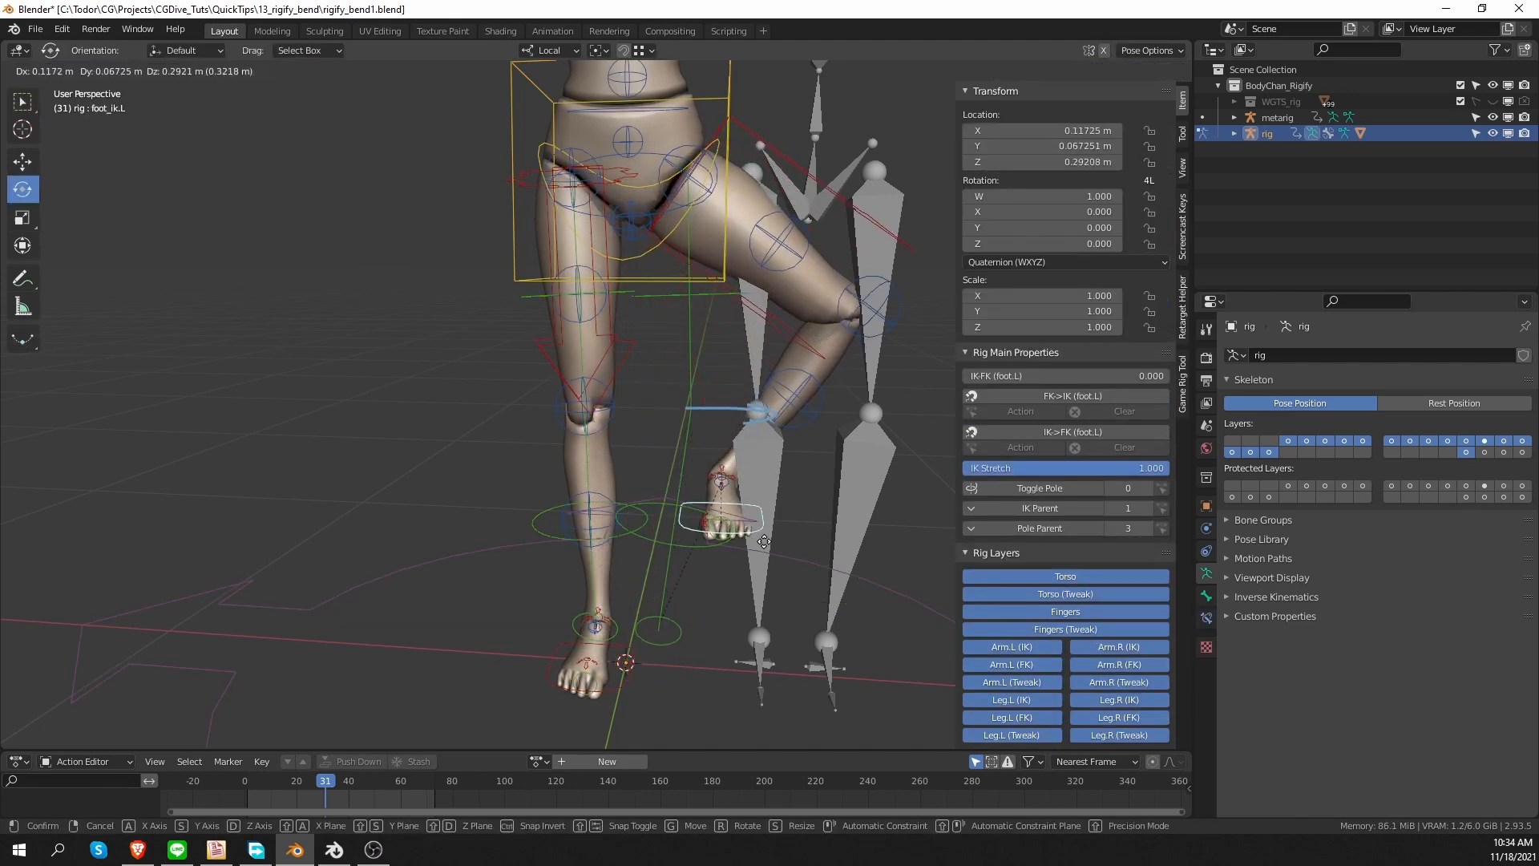
{"action": "left_click_drag", "start_coordinate": [763, 541], "coordinate": [751, 576]}
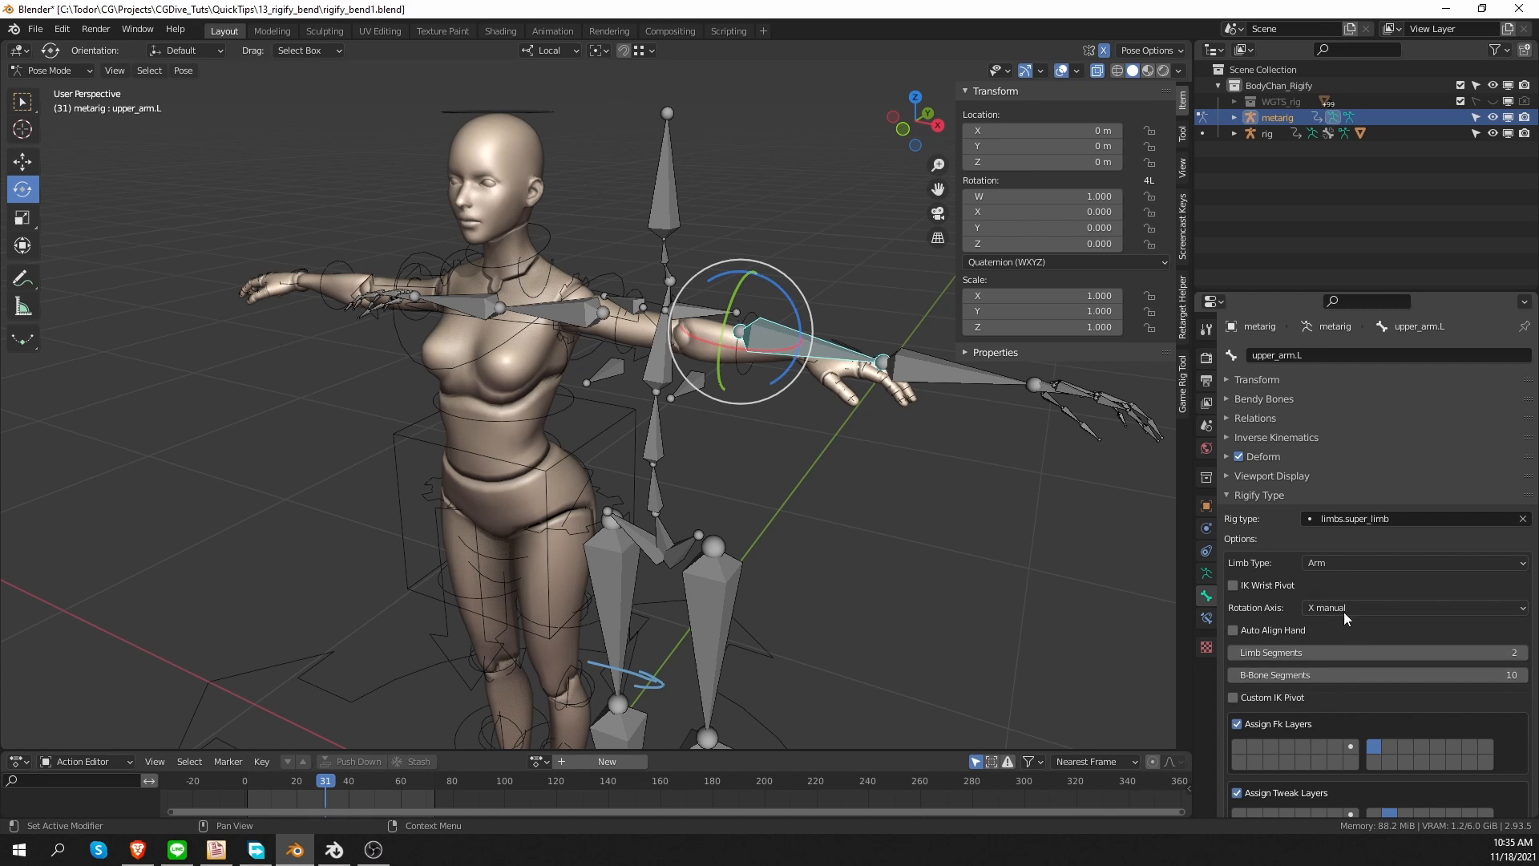
{"action": "mouse_move", "coordinate": [1204, 644]}
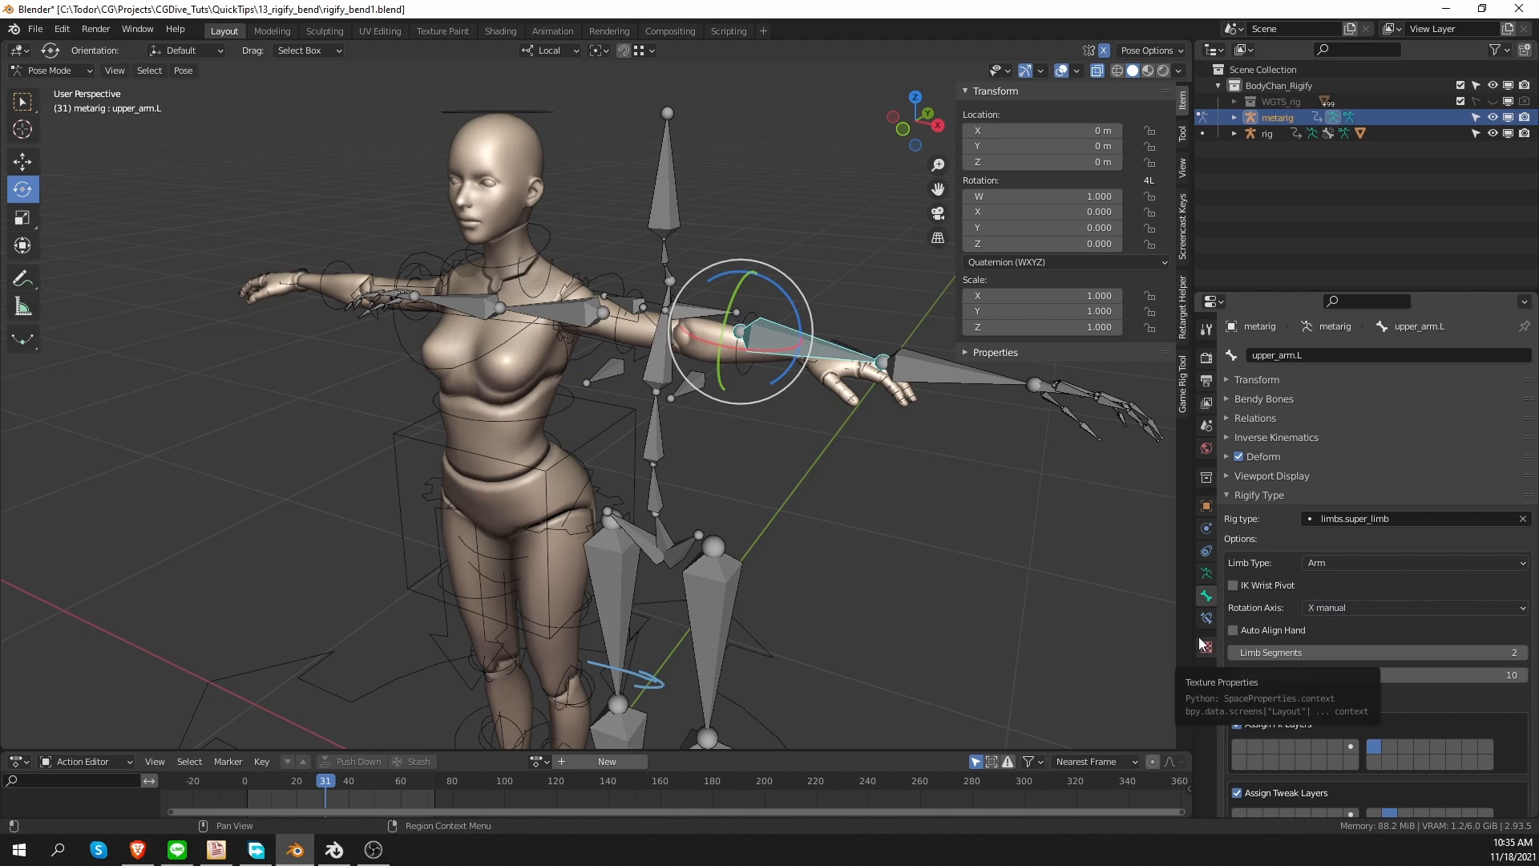
- Try Automatic and X manual for upper_arm.L's rotation axis, finally choosing Z manual
{"action": "left_click", "coordinate": [1412, 607]}
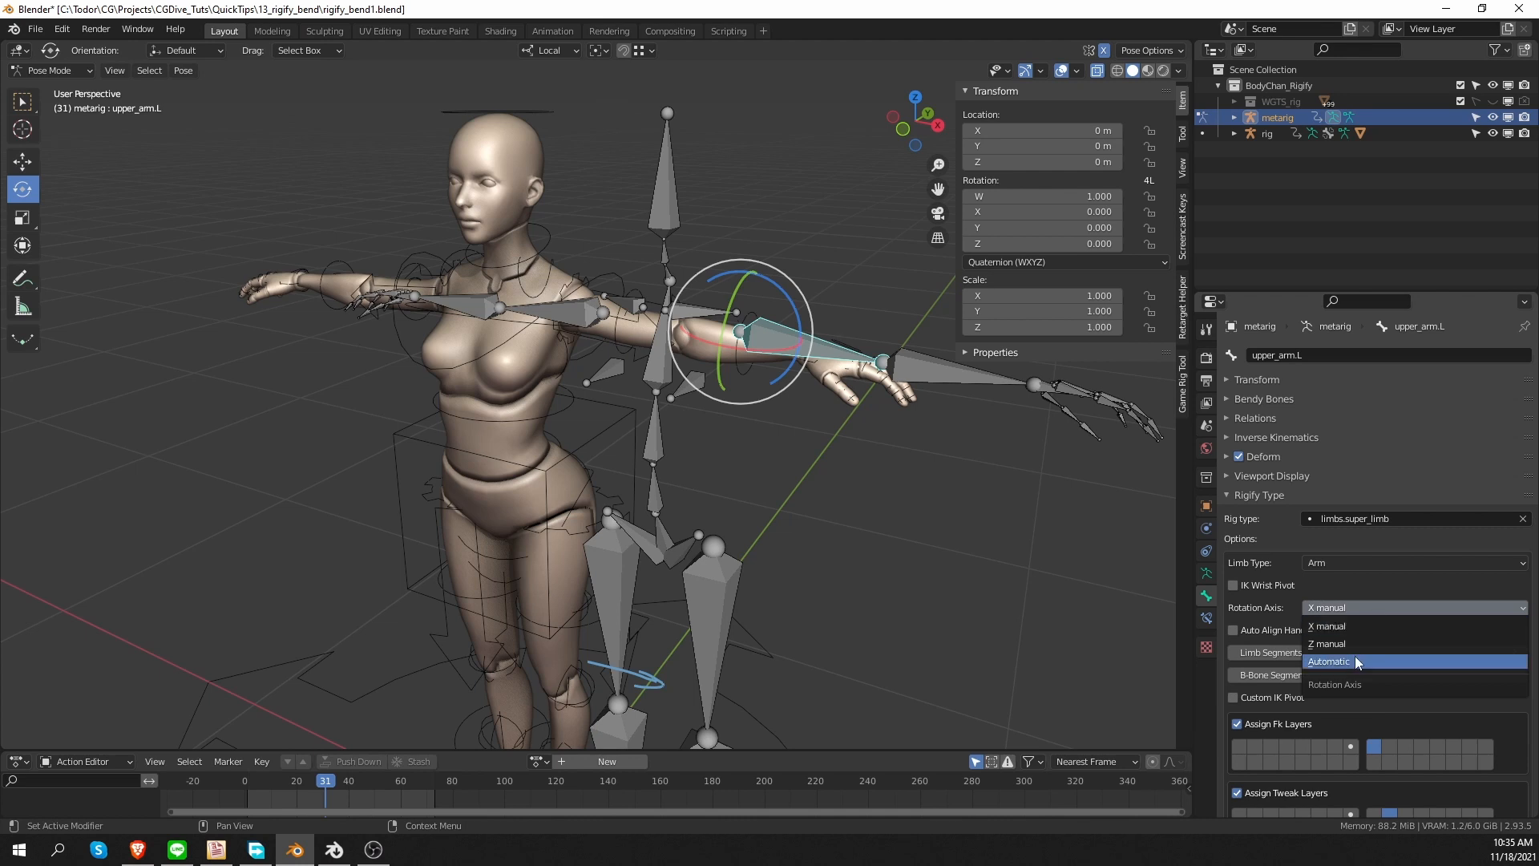
{"action": "left_click", "coordinate": [1329, 661]}
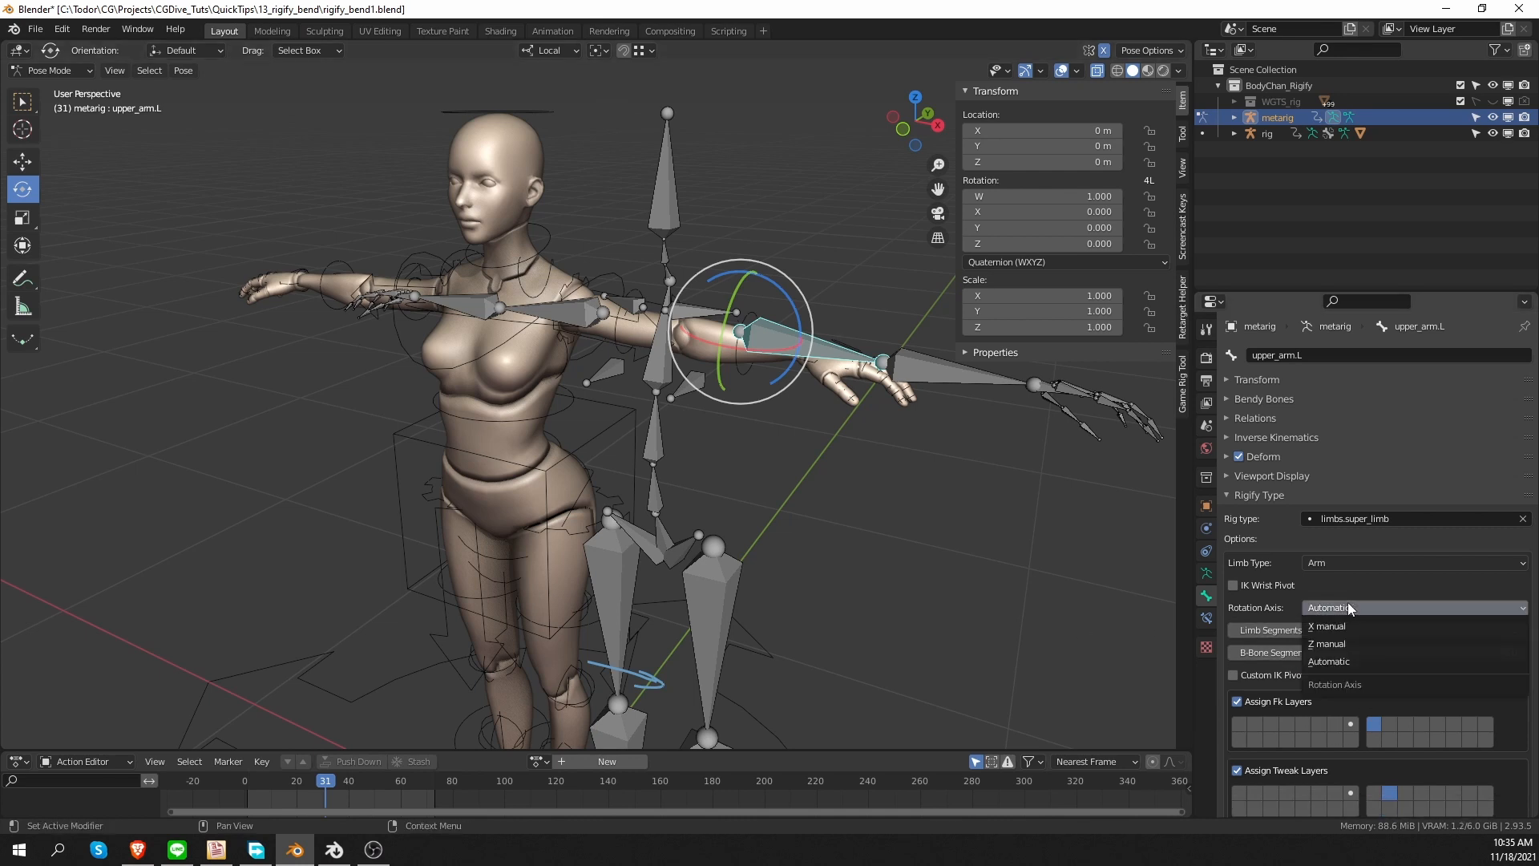
{"action": "mouse_move", "coordinate": [1350, 644]}
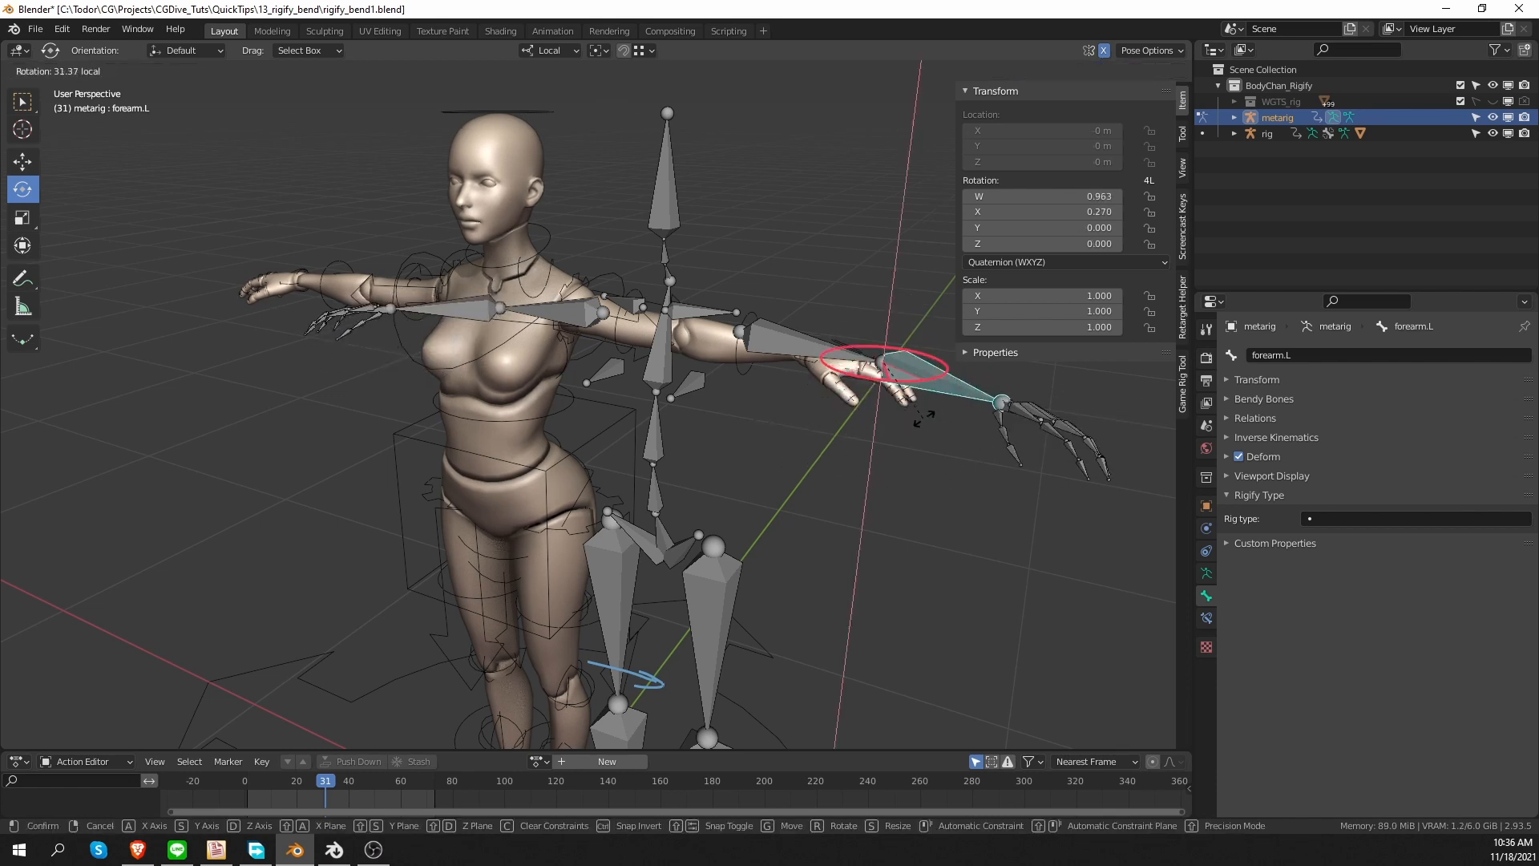
{"action": "mouse_move", "coordinate": [937, 420]}
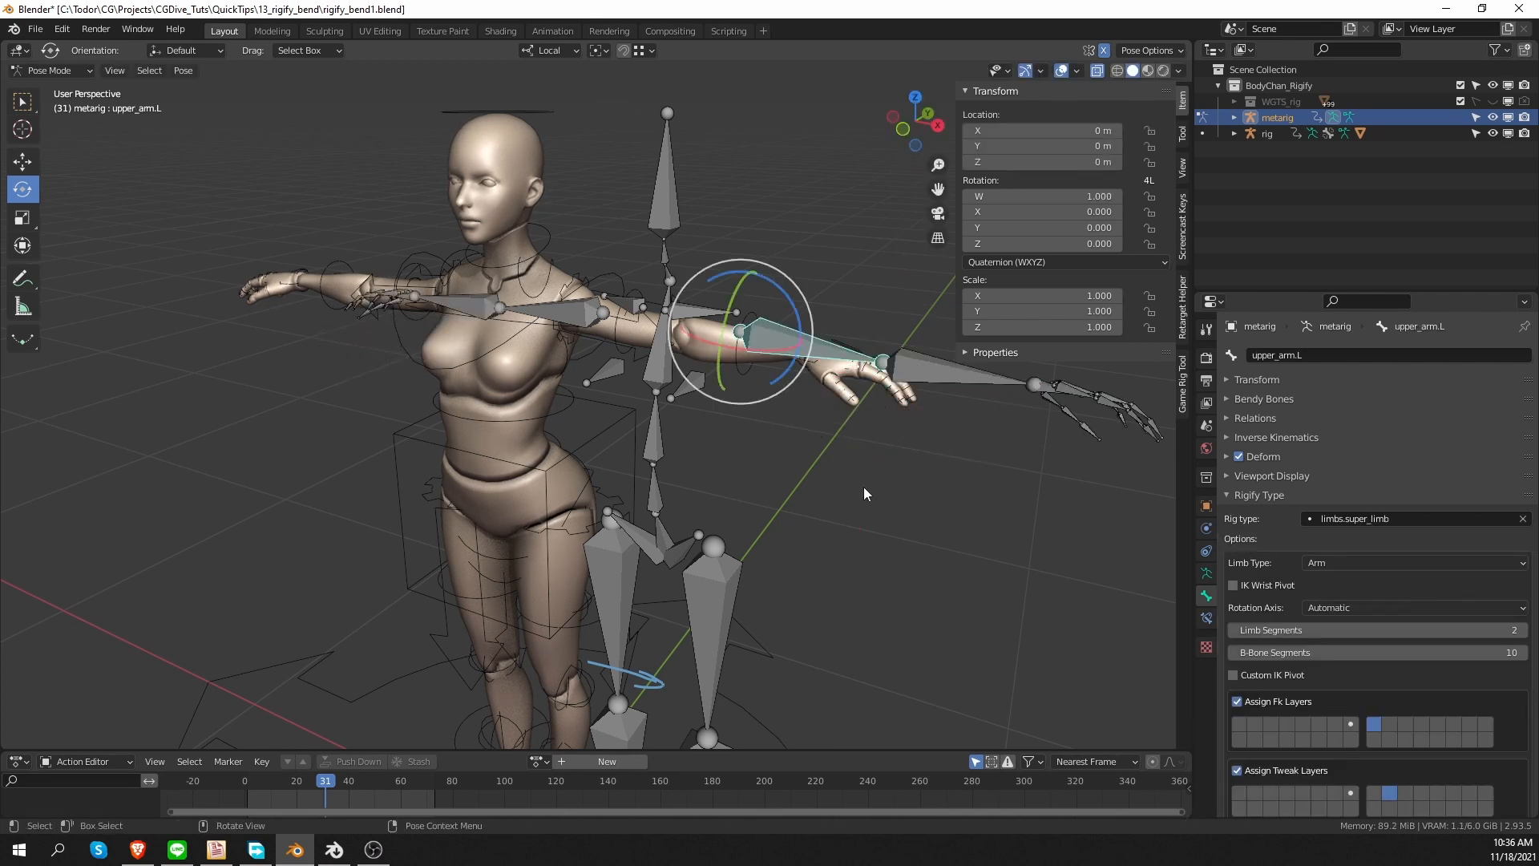
{"action": "left_click", "coordinate": [1411, 607]}
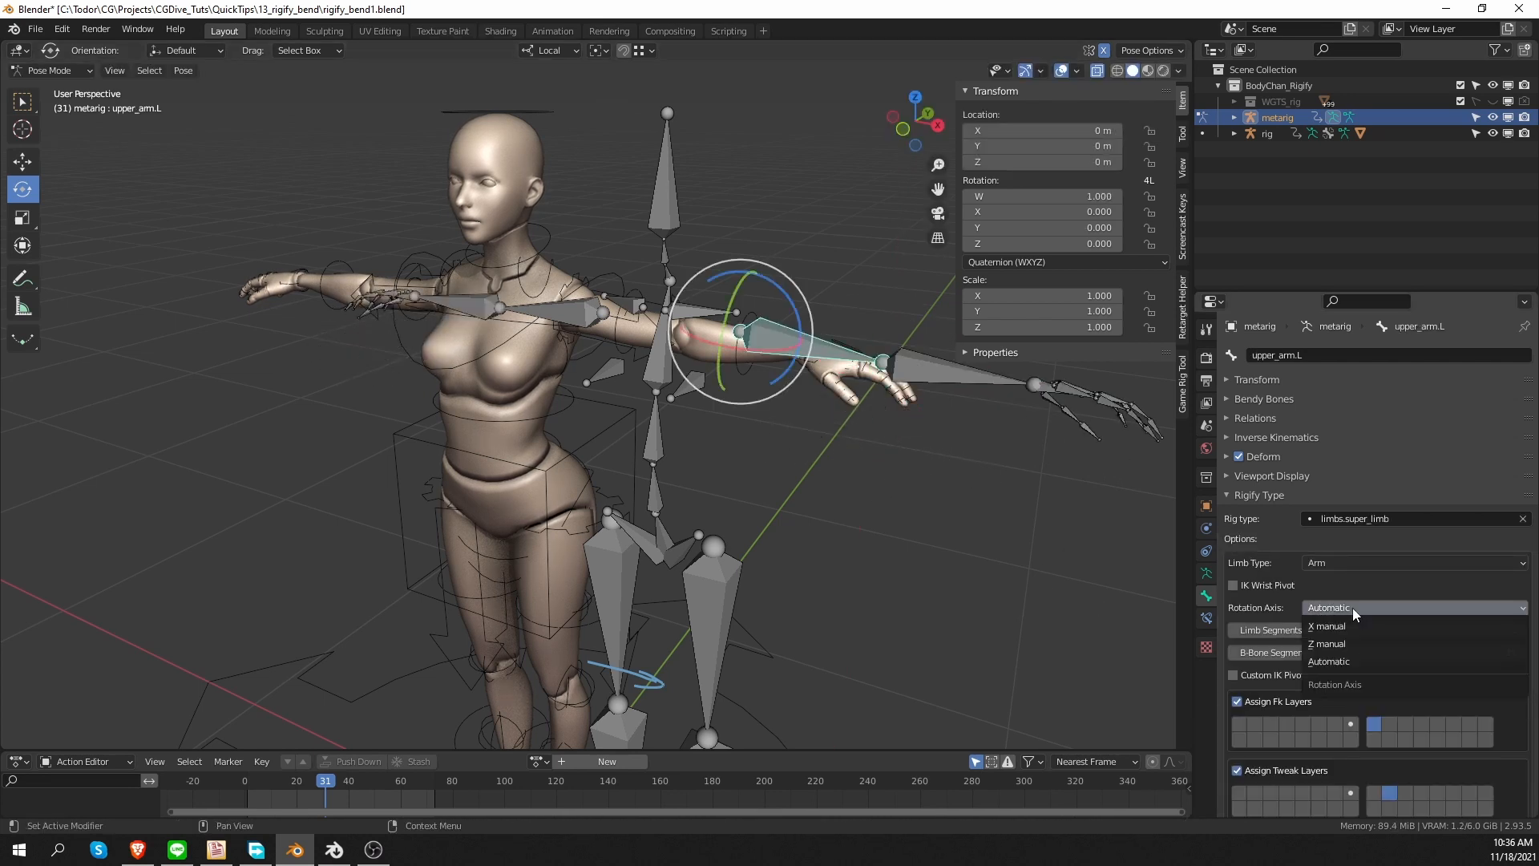
{"action": "mouse_move", "coordinate": [1374, 626]}
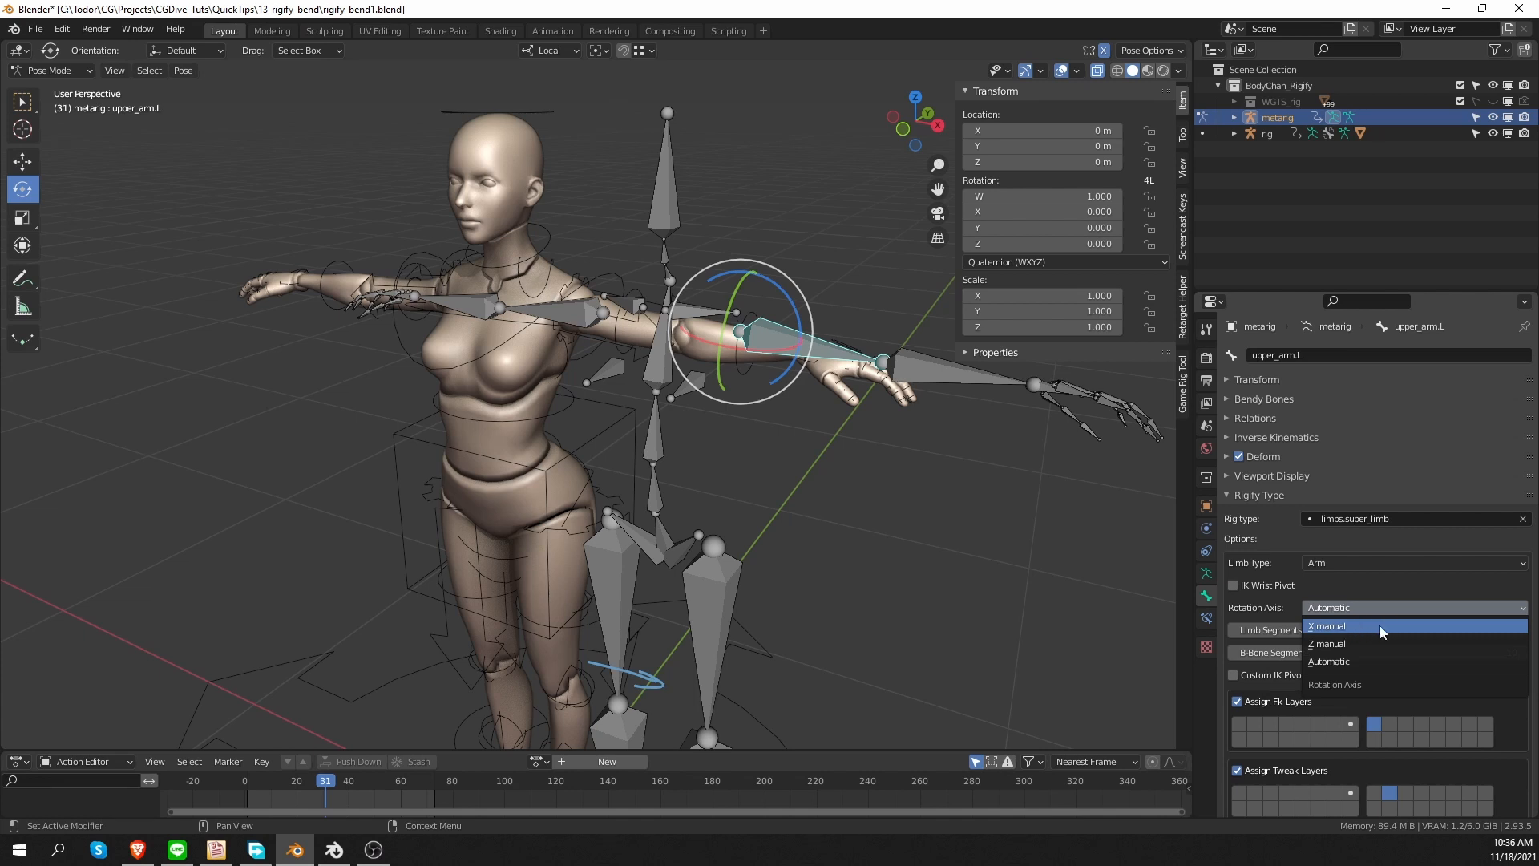
{"action": "left_click", "coordinate": [1328, 626]}
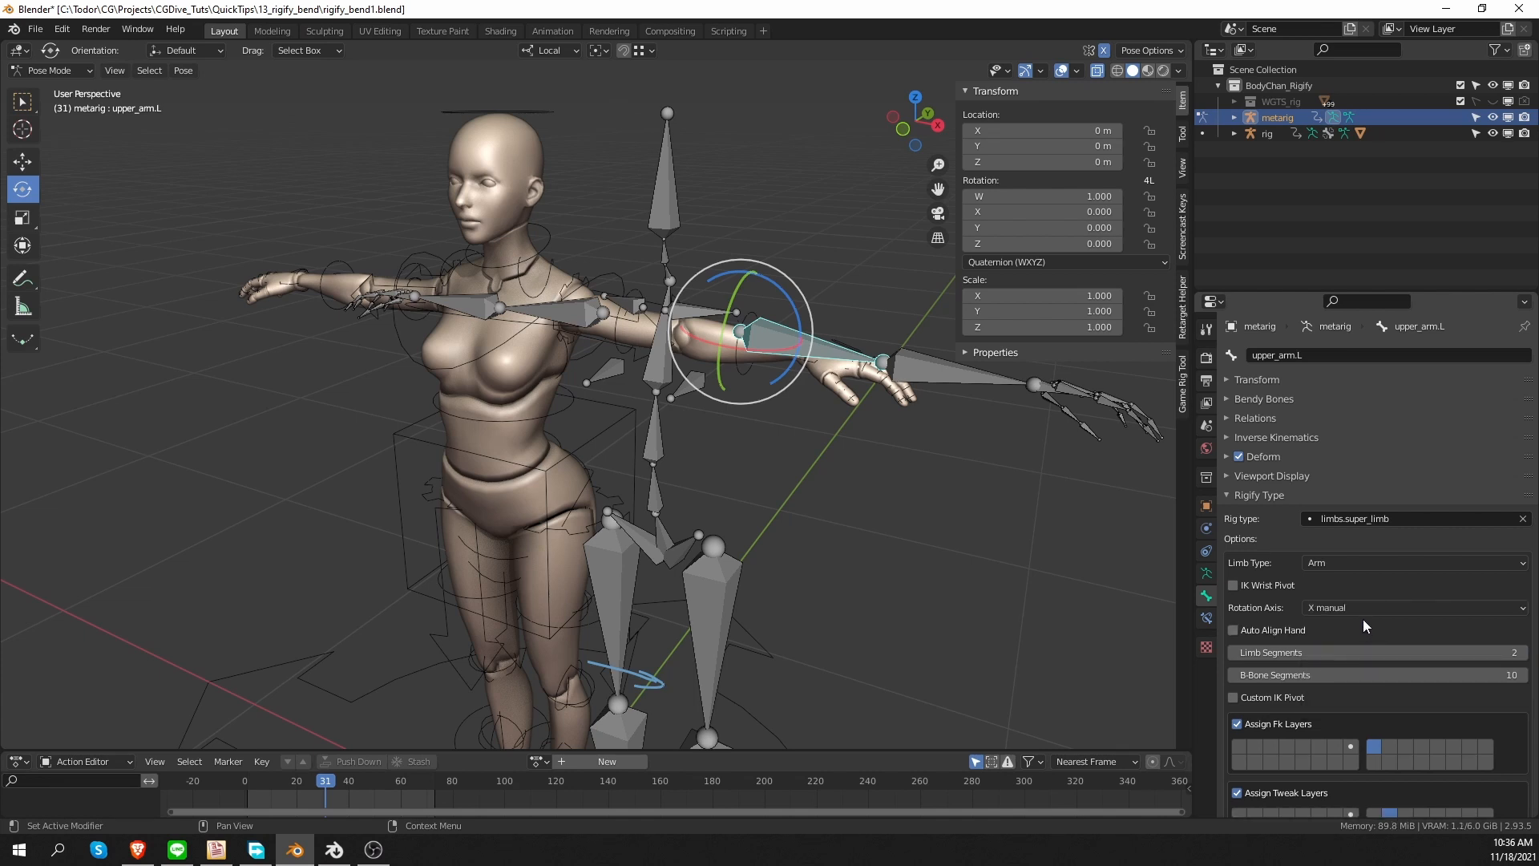
{"action": "mouse_move", "coordinate": [915, 393]}
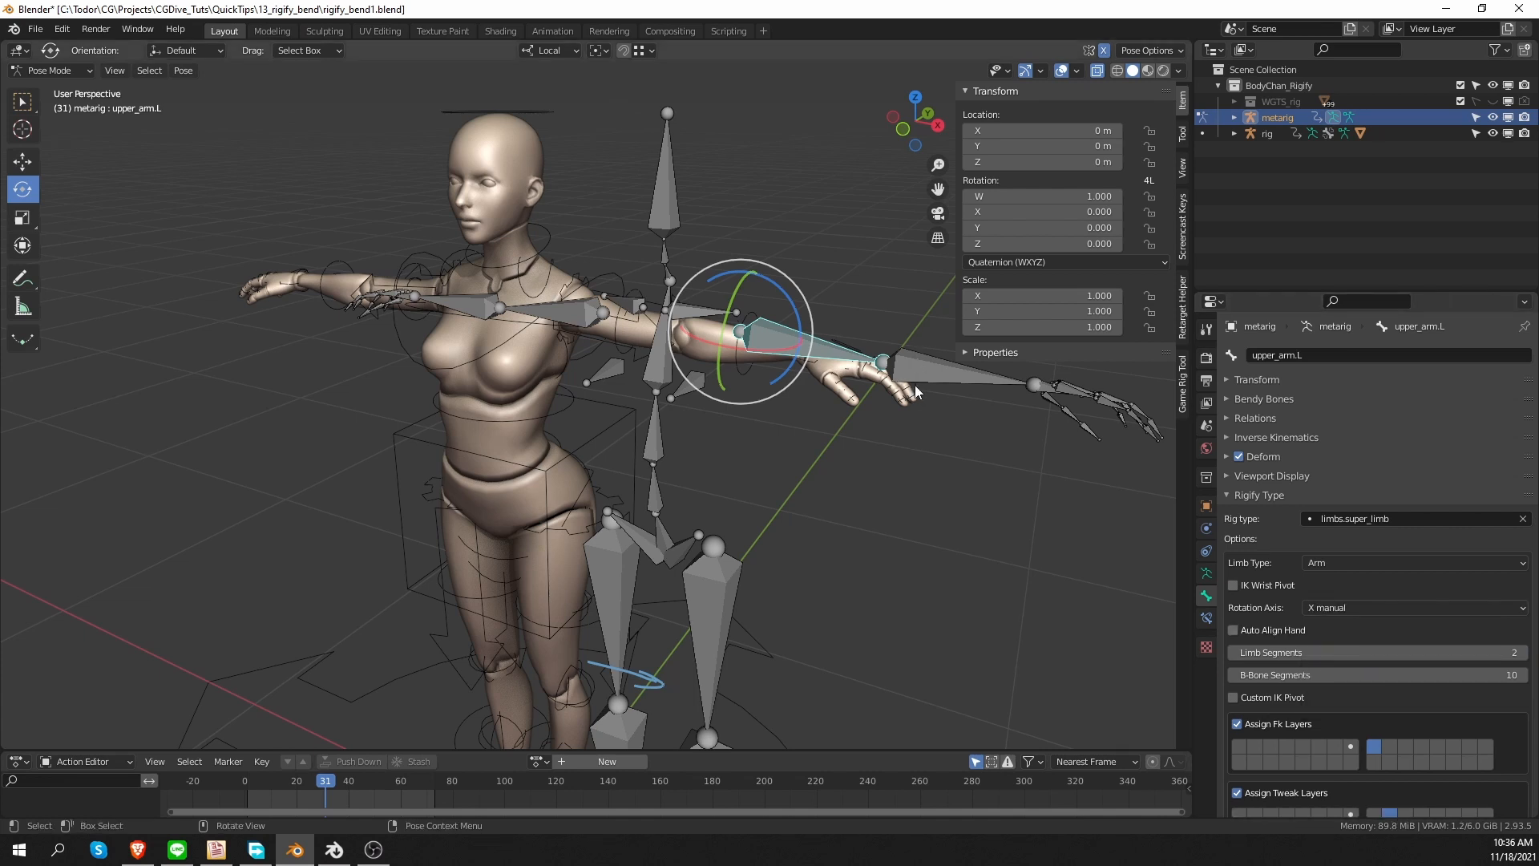
{"action": "left_click", "coordinate": [883, 368]}
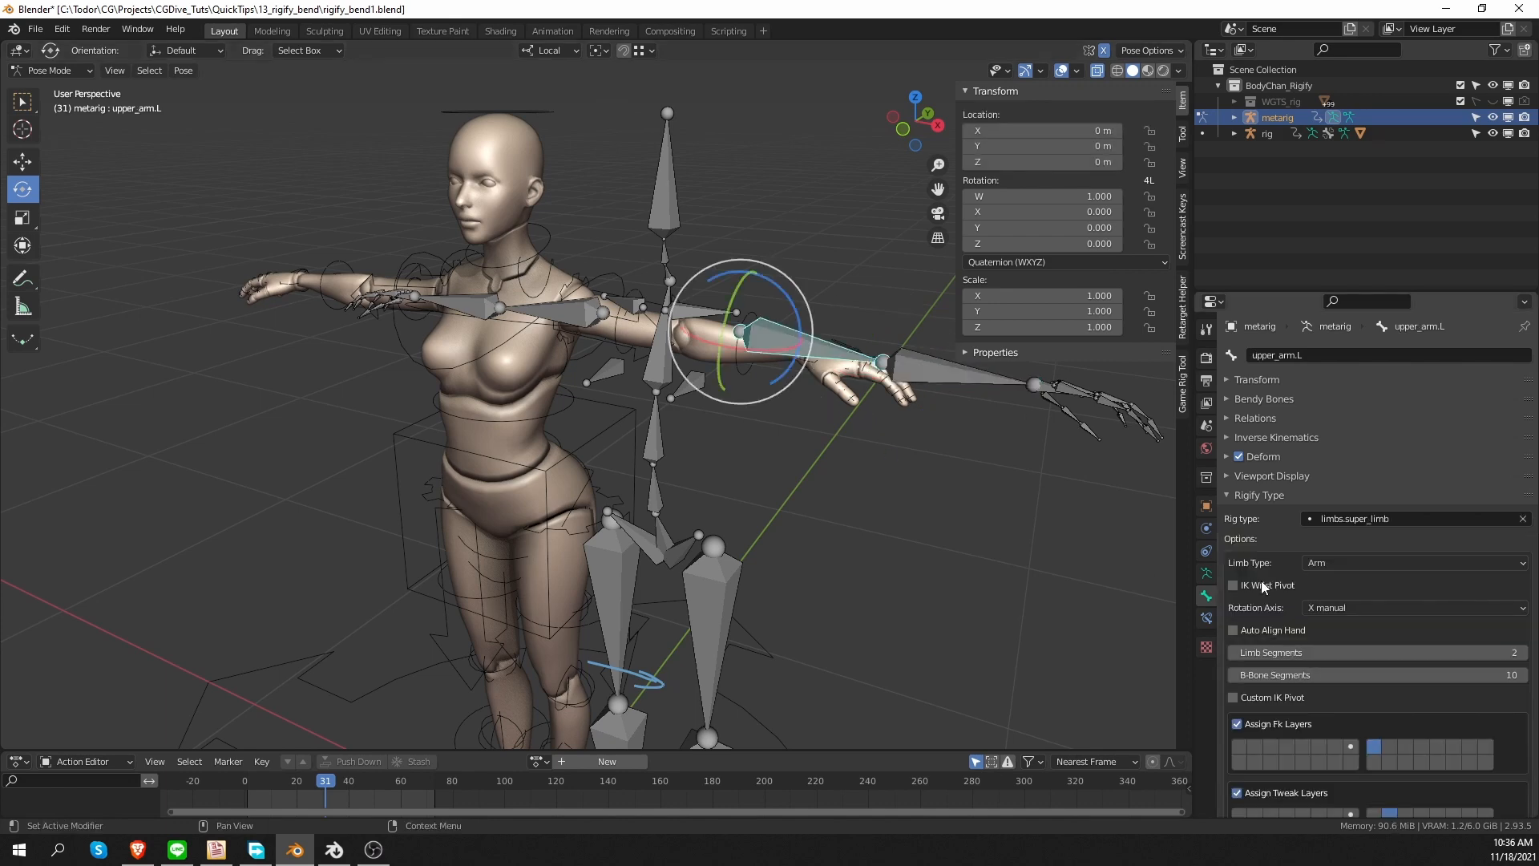
{"action": "left_click", "coordinate": [1413, 607]}
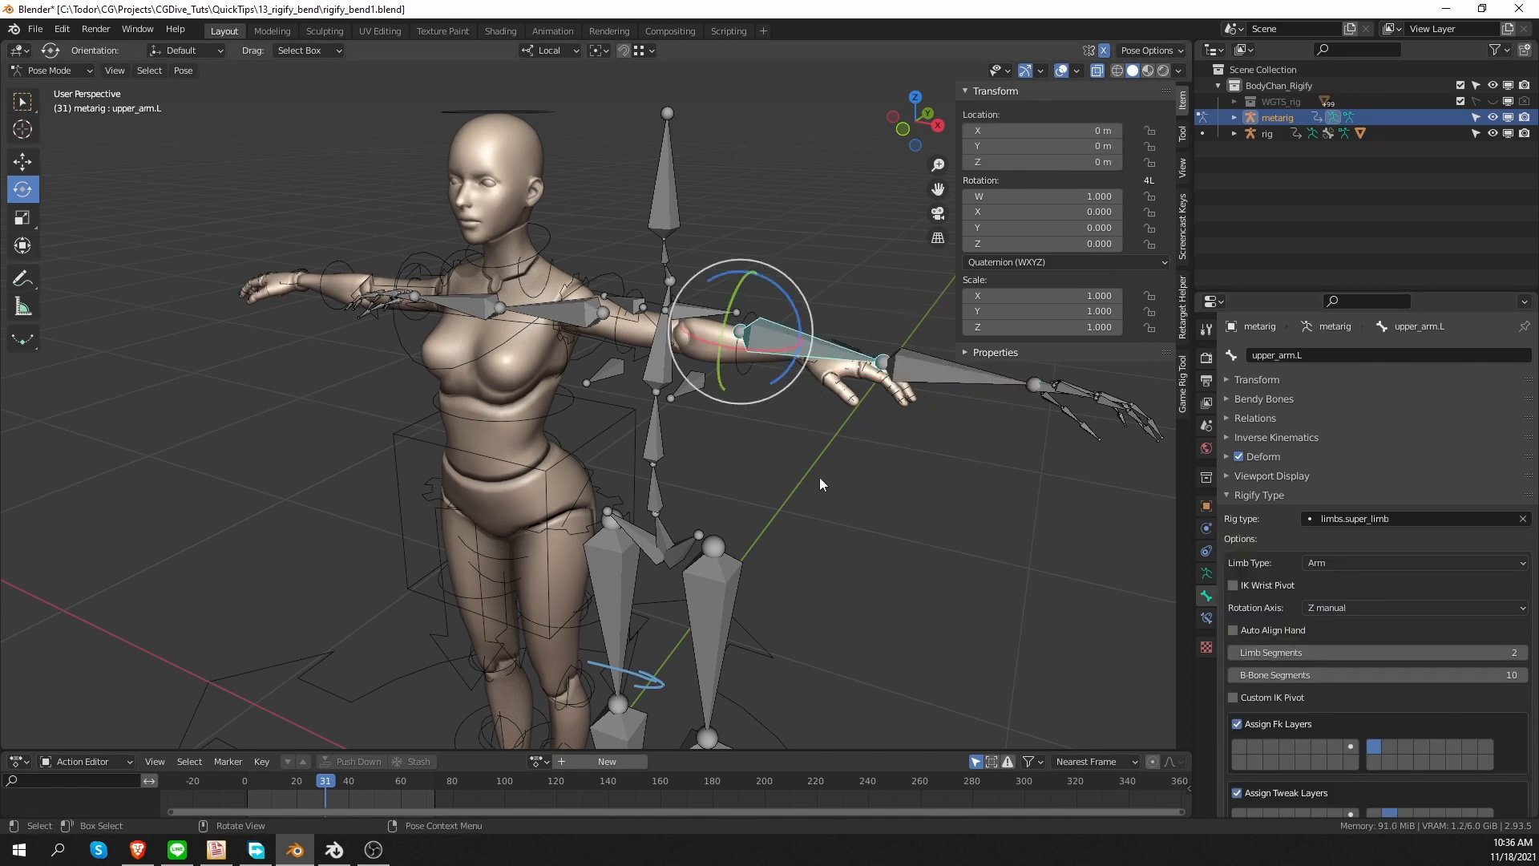